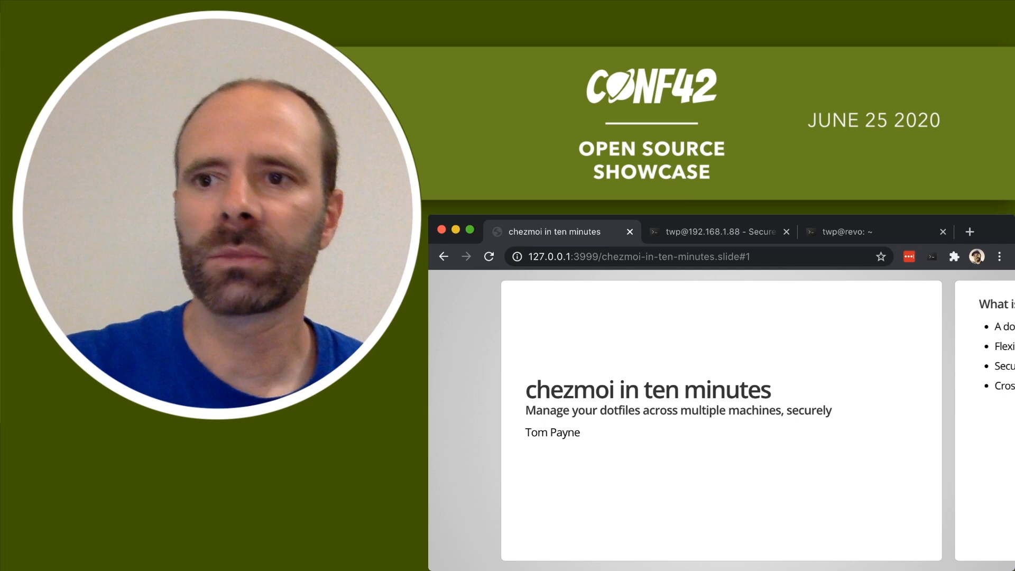
Step: Advance the Remark deck from the title slide to 'What is chezmoi?'
key("Right")
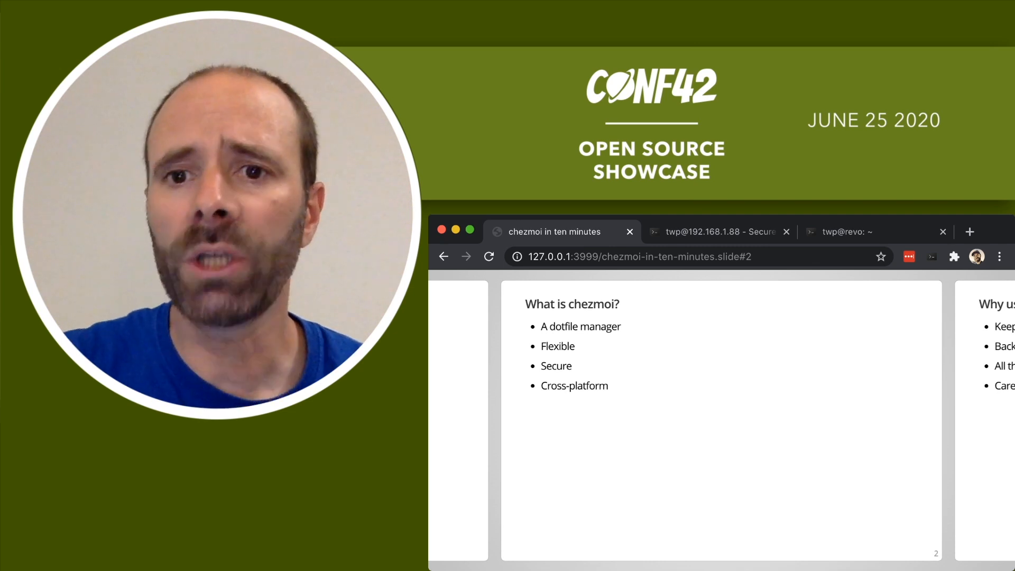
Step: Advance through 'Why use a dotfile manager?' to the Demo slide
key("Right")
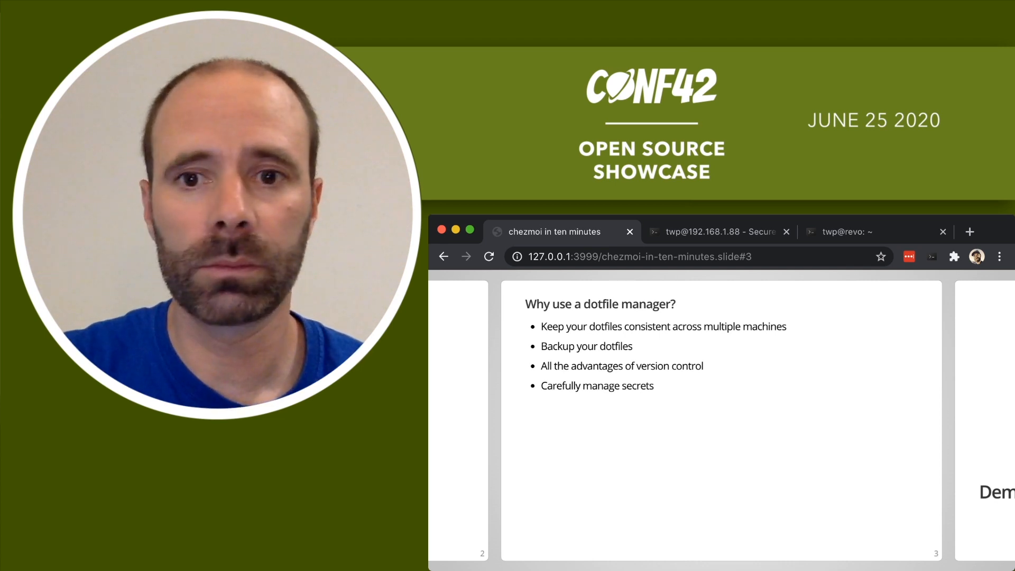
key("right")
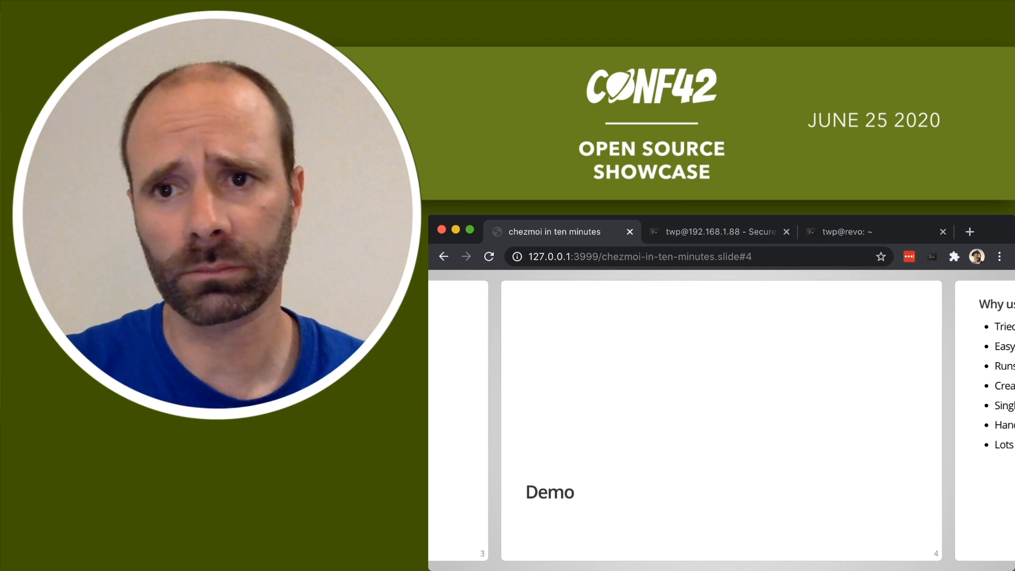
Step: Install chezmoi 1.8.3 on the Mac with 'brew install chezmoi'
left_click(719, 232)
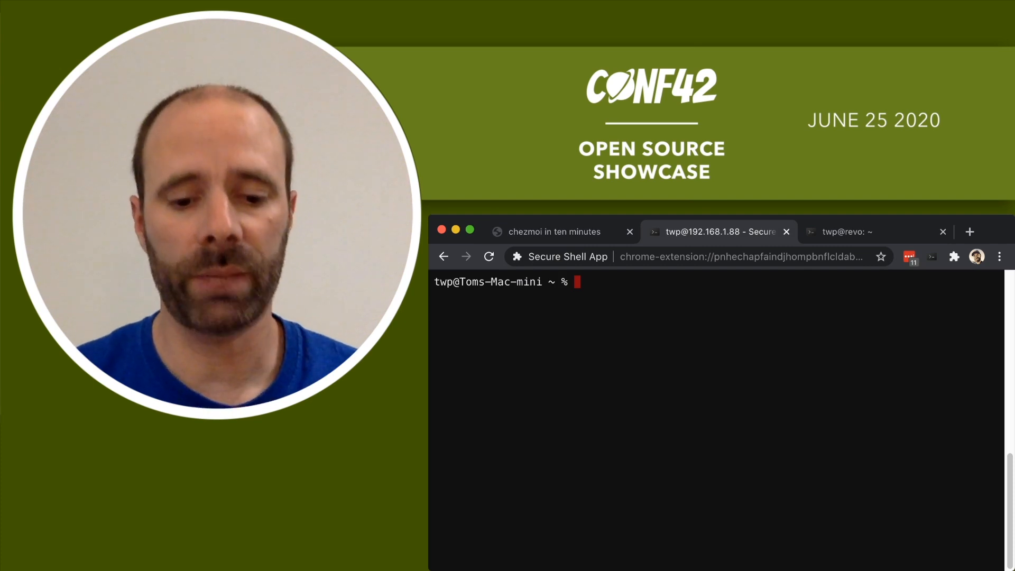
type("brew")
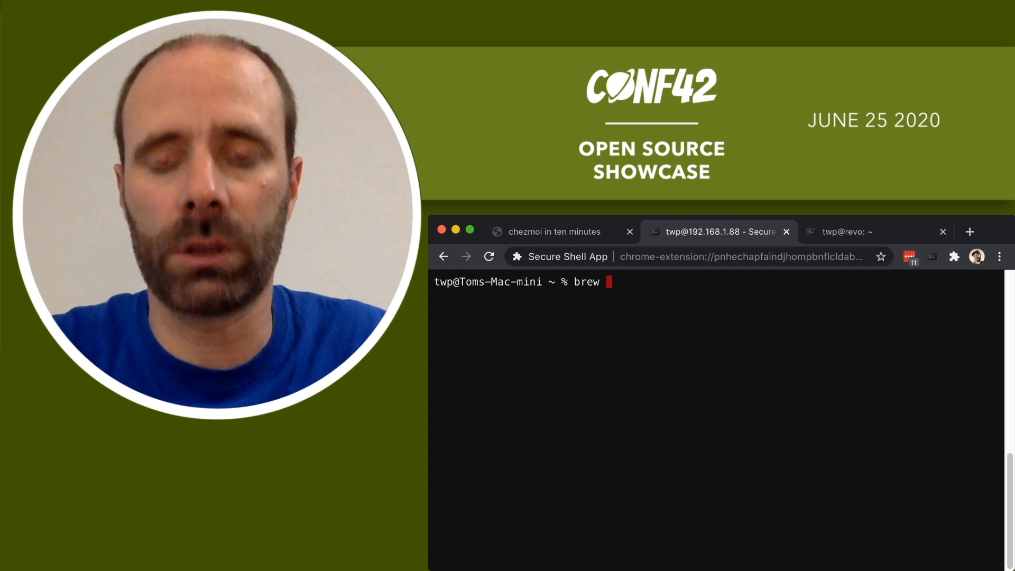
type("instal")
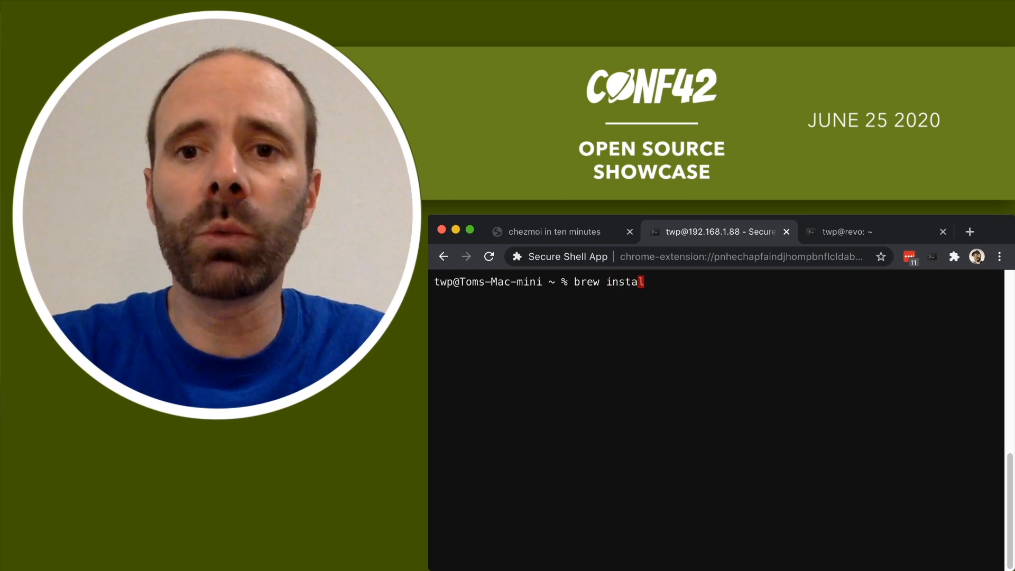
key("Return")
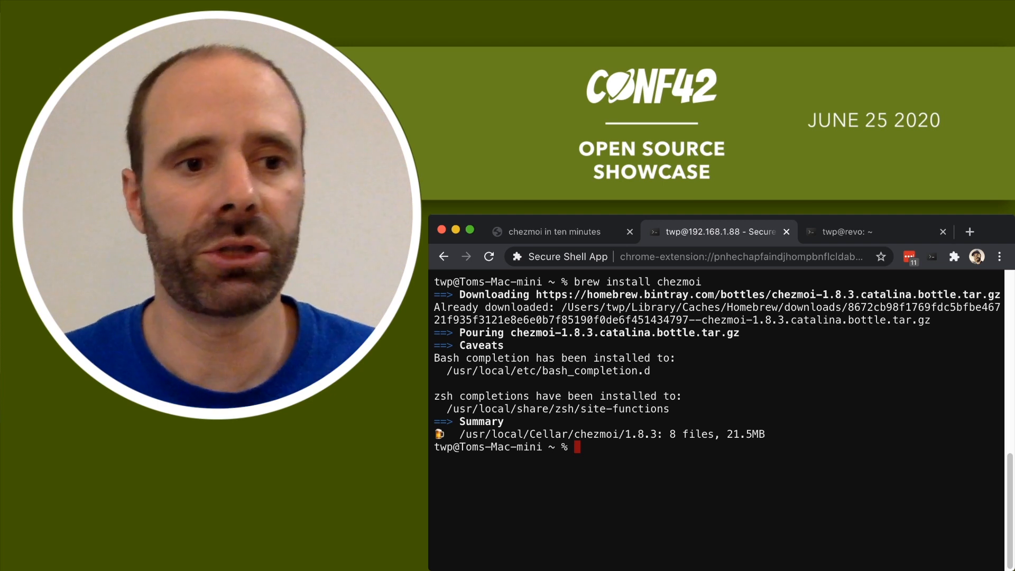
type("c")
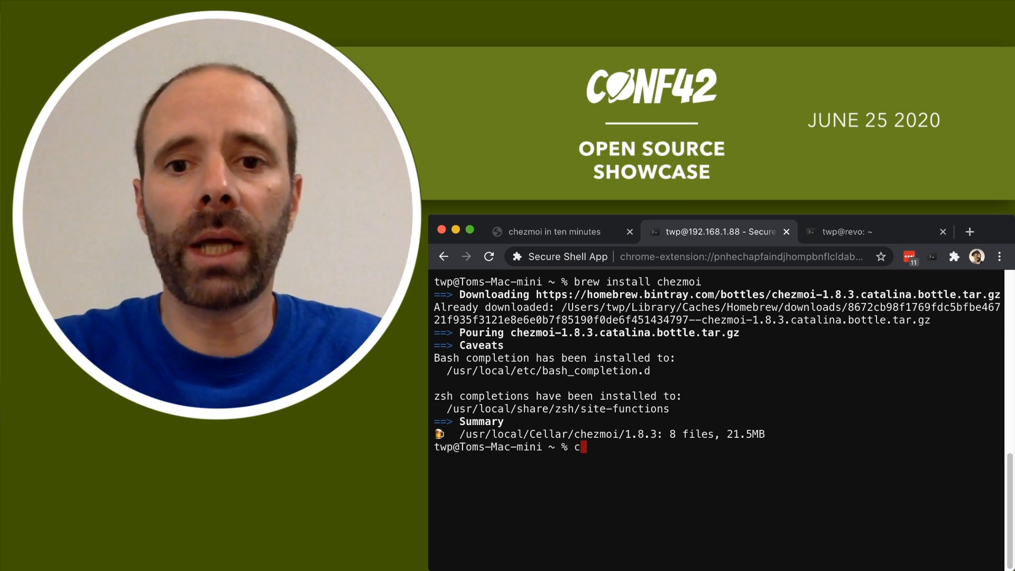
type("hezmoi")
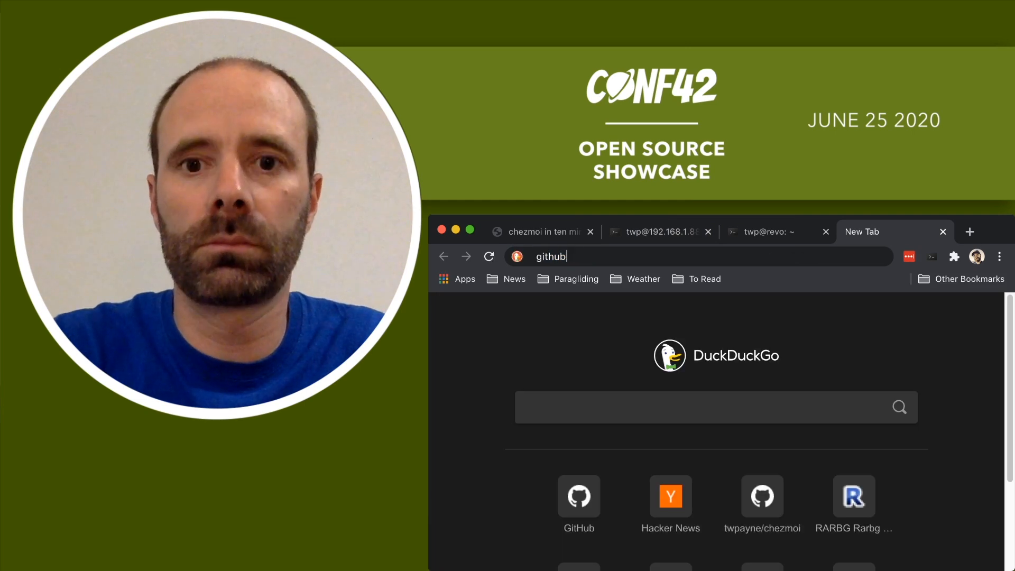
Step: Load the twpayne/dotfiles-example repository page on GitHub in a new tab
type("github.com/twpayne/chezmoi")
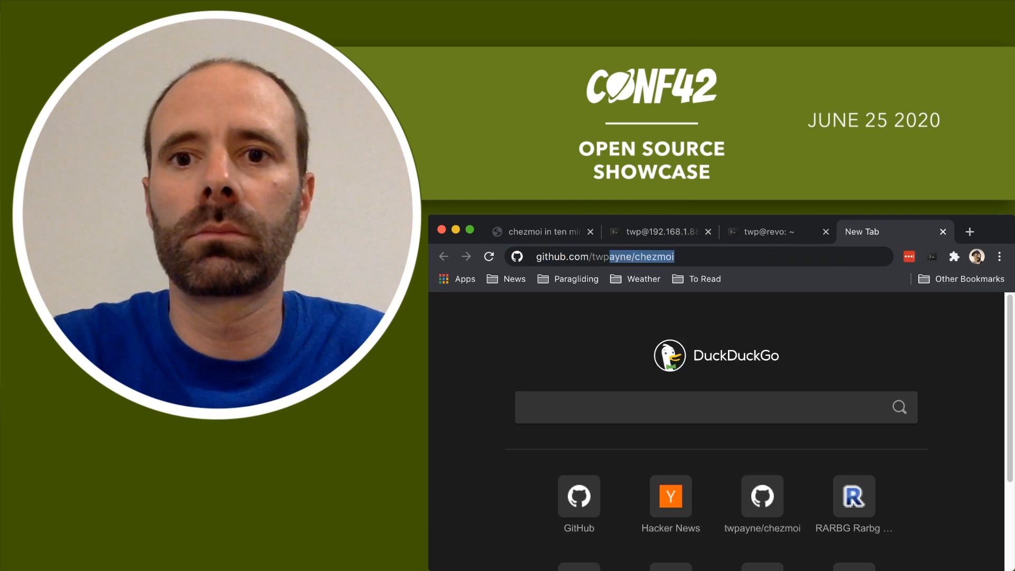
type("fo")
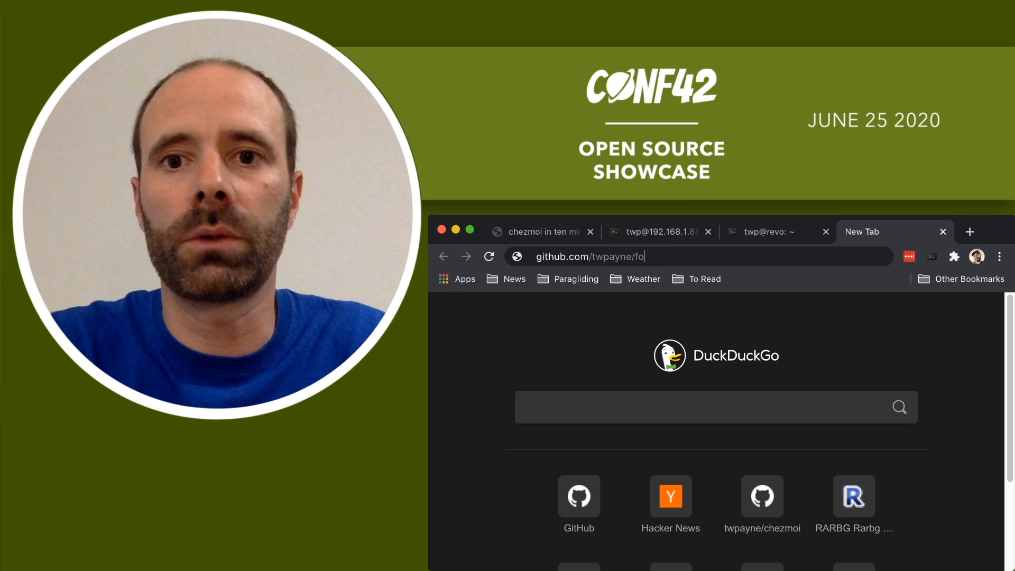
type("dotfiles-example")
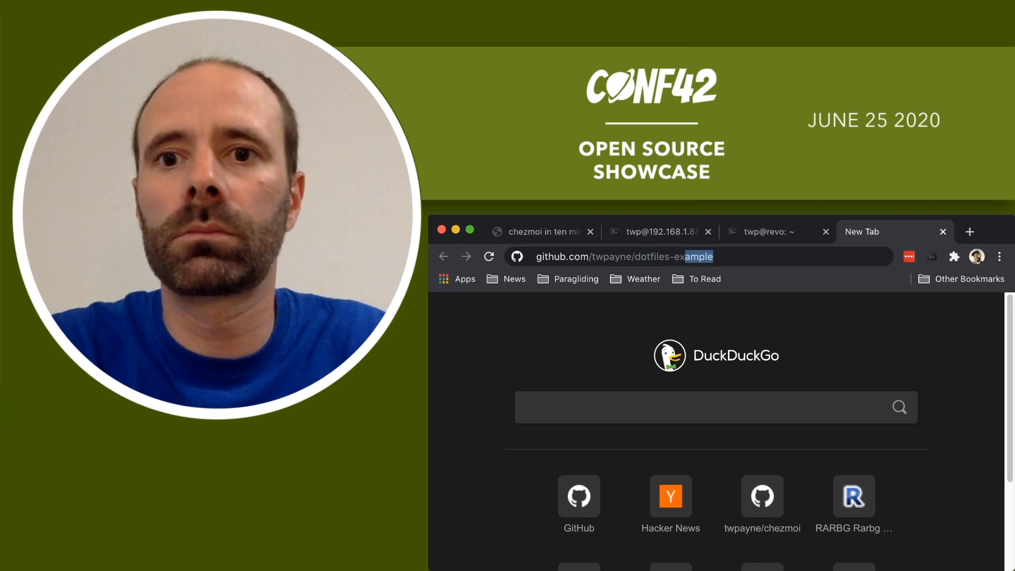
key("Return")
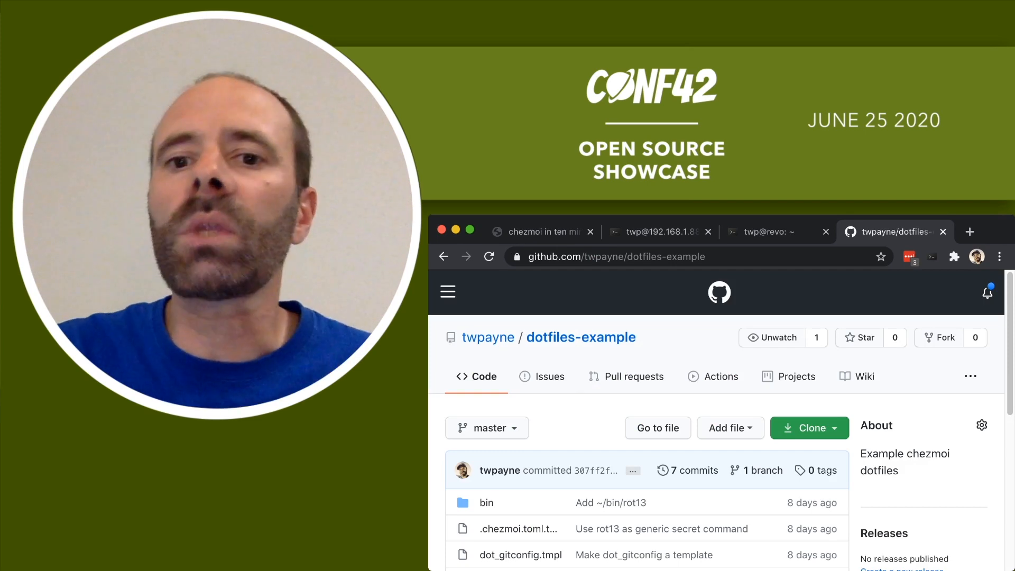
scroll("down", 3)
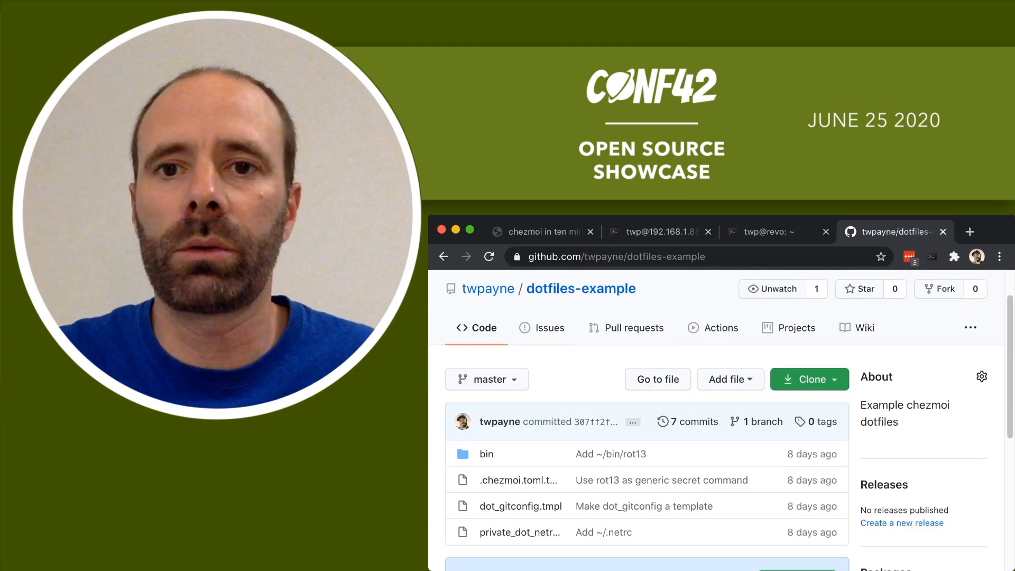
left_click(658, 232)
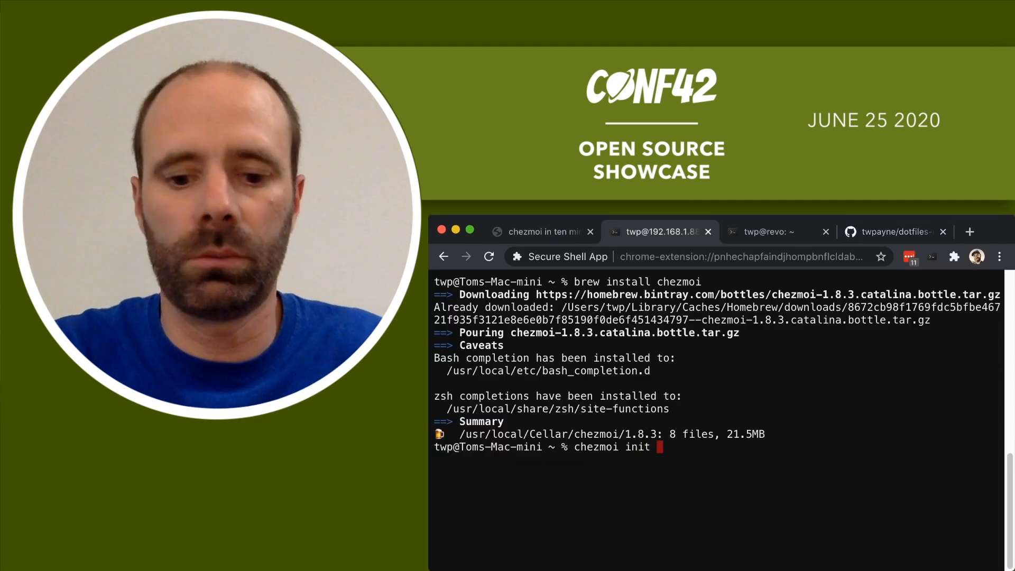
type("https:/")
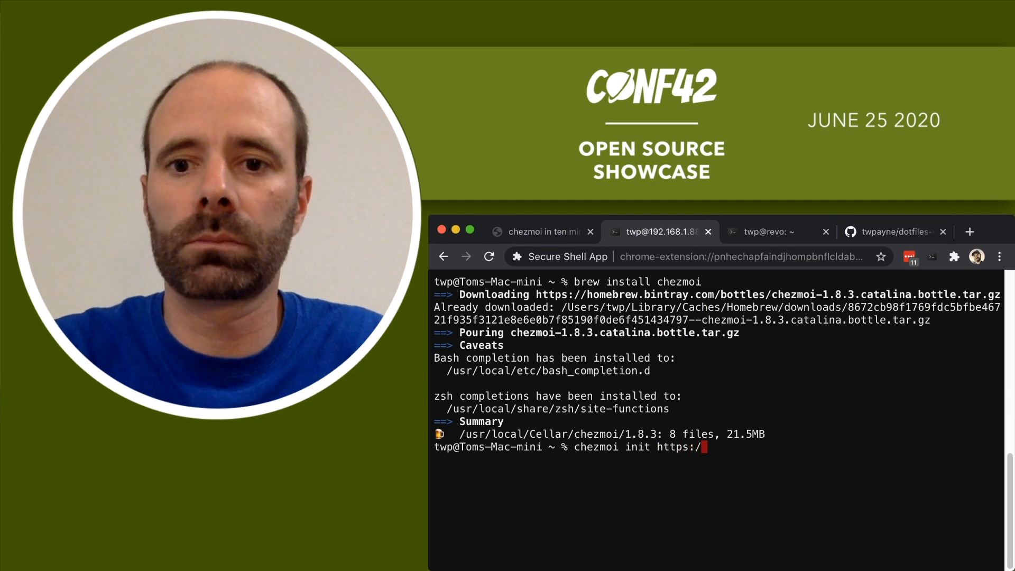
type("github.com/tw")
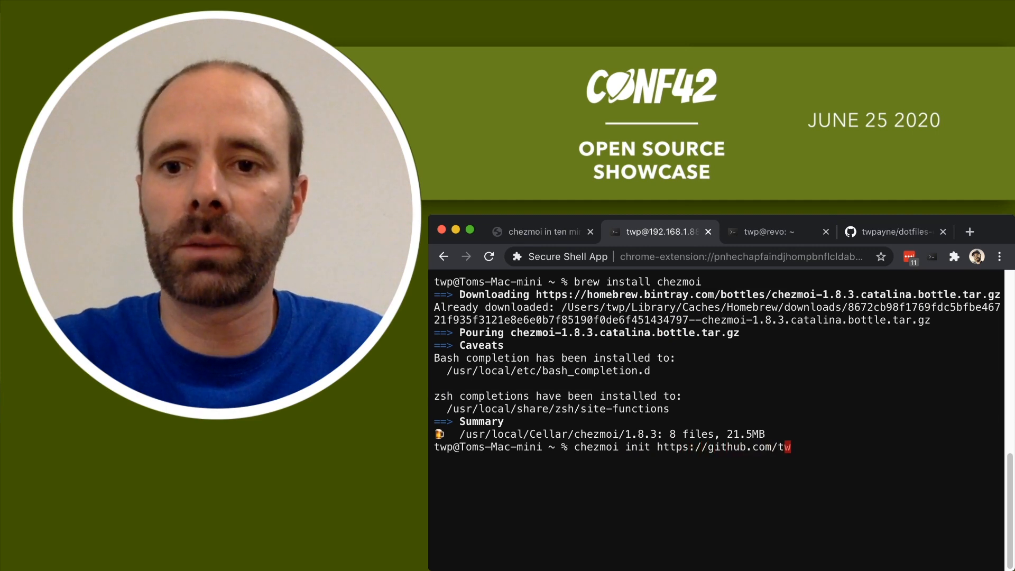
type("payne/")
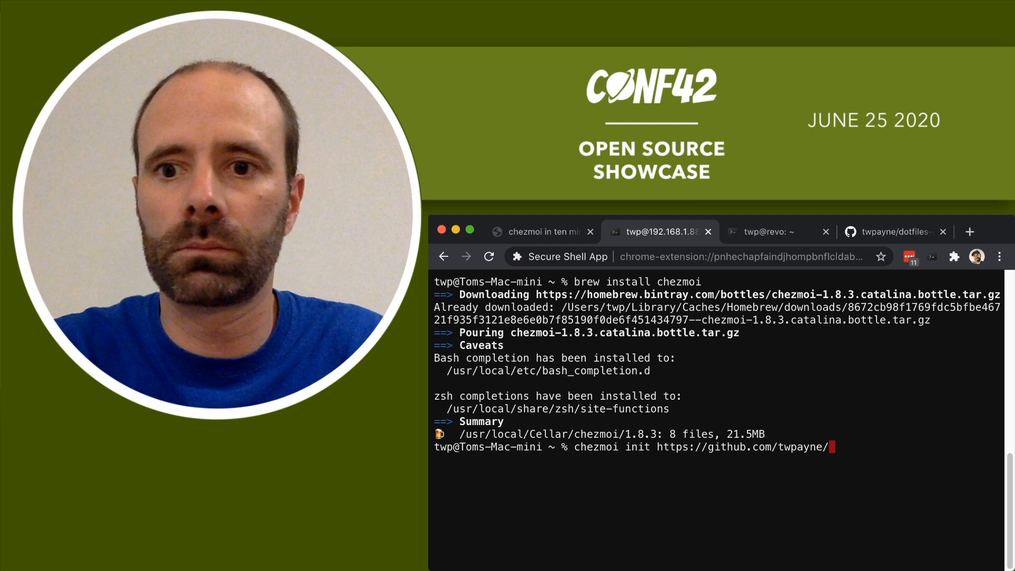
type("dotfiles-e")
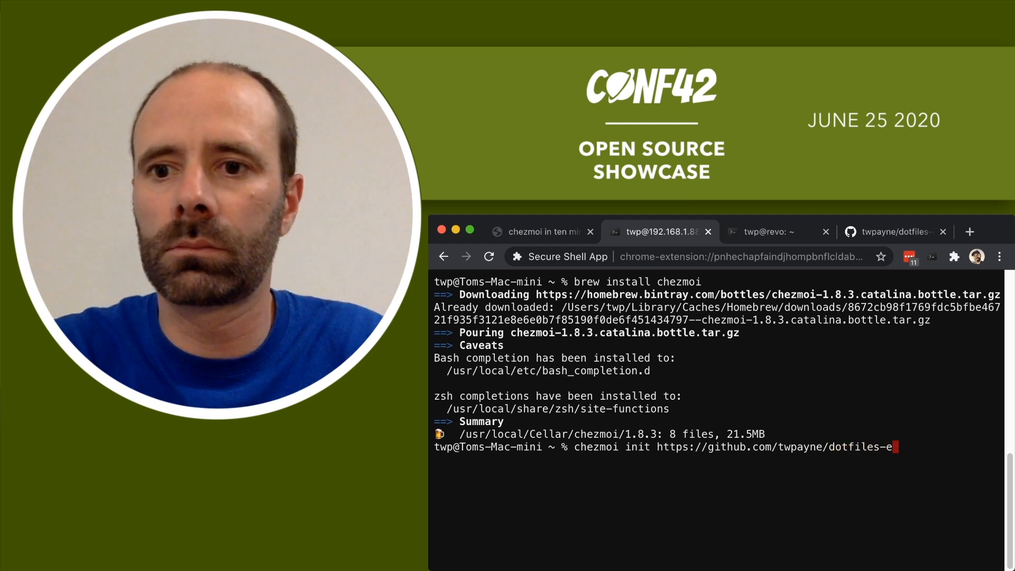
type("xample.git")
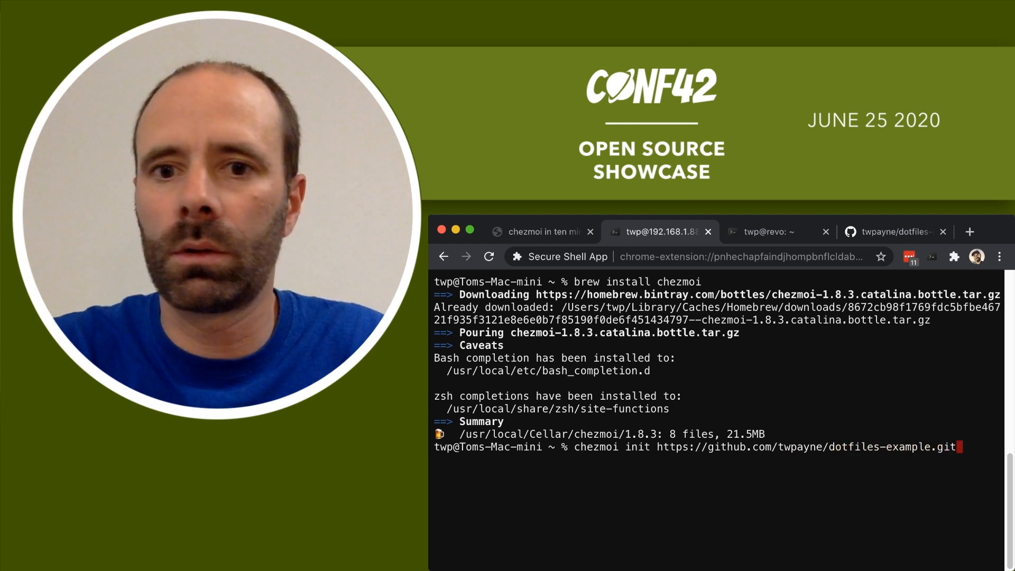
key("Return")
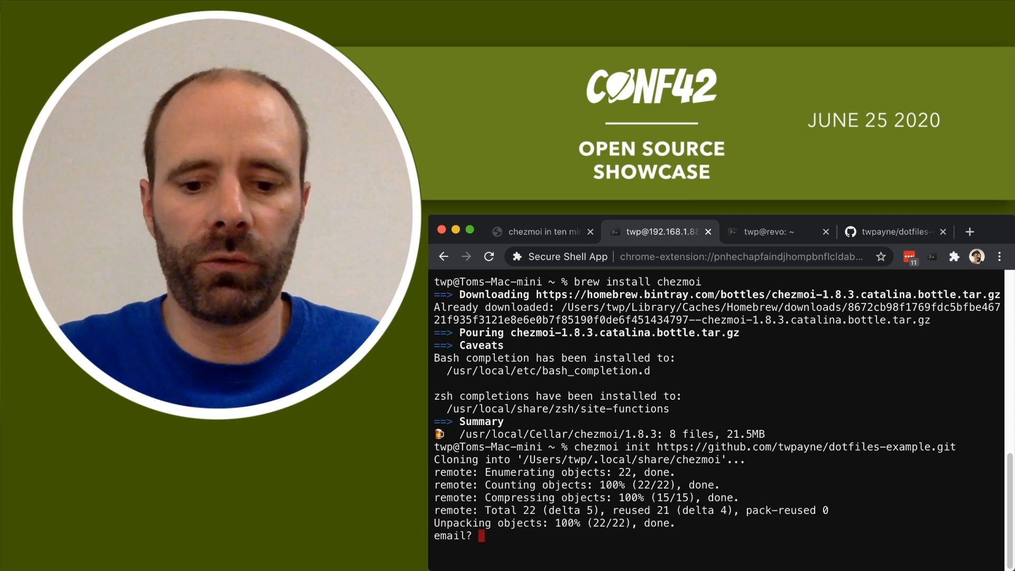
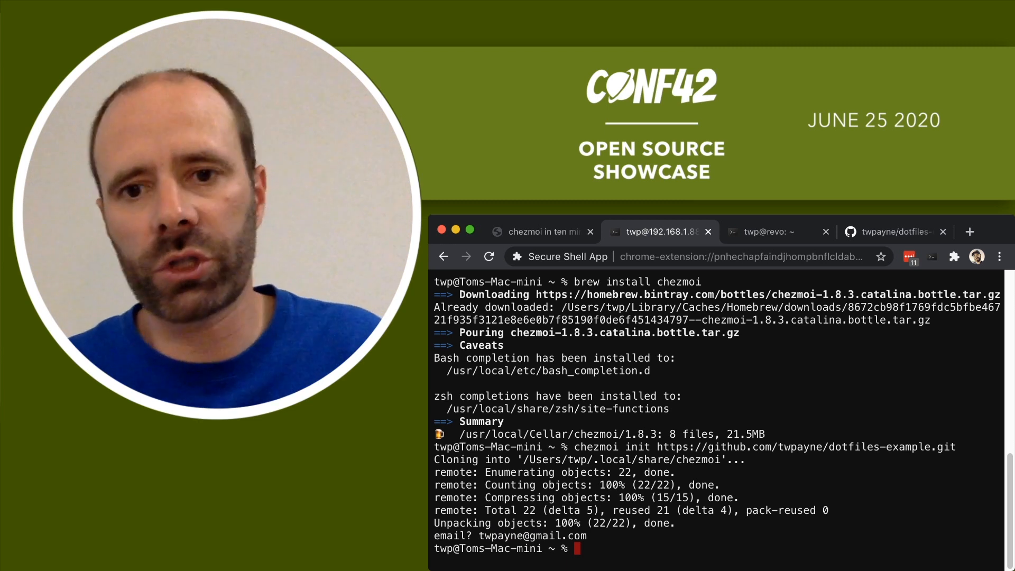
Step: Enter the chezmoi source directory and list bin, dot_gitconfig.tmpl and private_dot_netrc.tmpl
type("chezmoi cd")
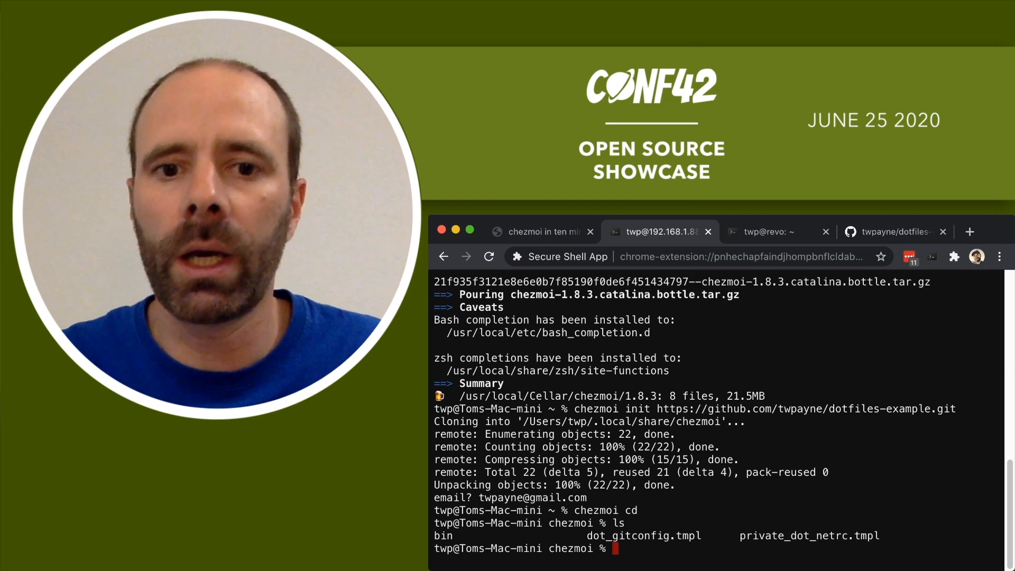
double_click(809, 535)
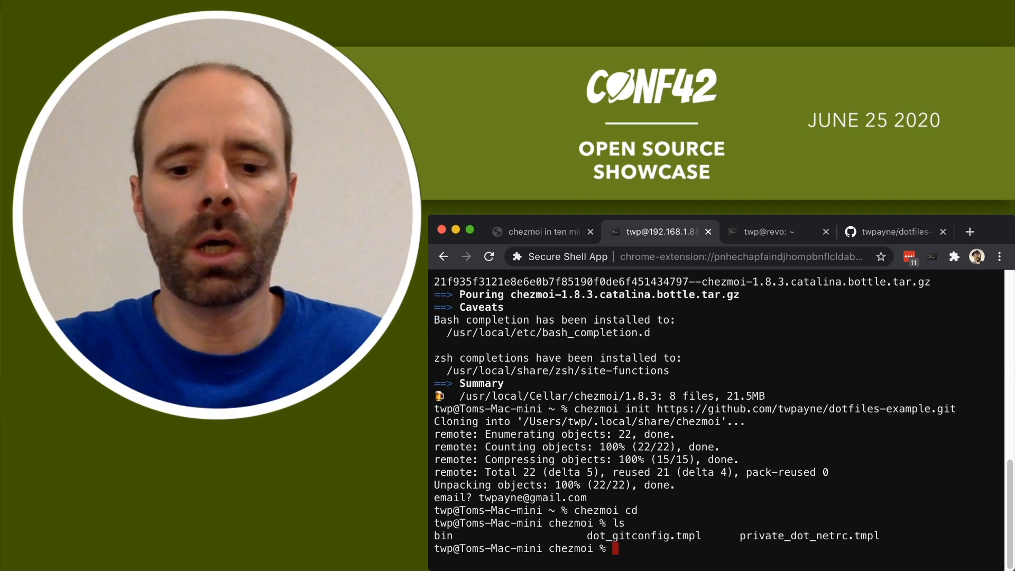
Step: Apply the dotfiles to the Mac home directory with chezmoi apply
type("chezo")
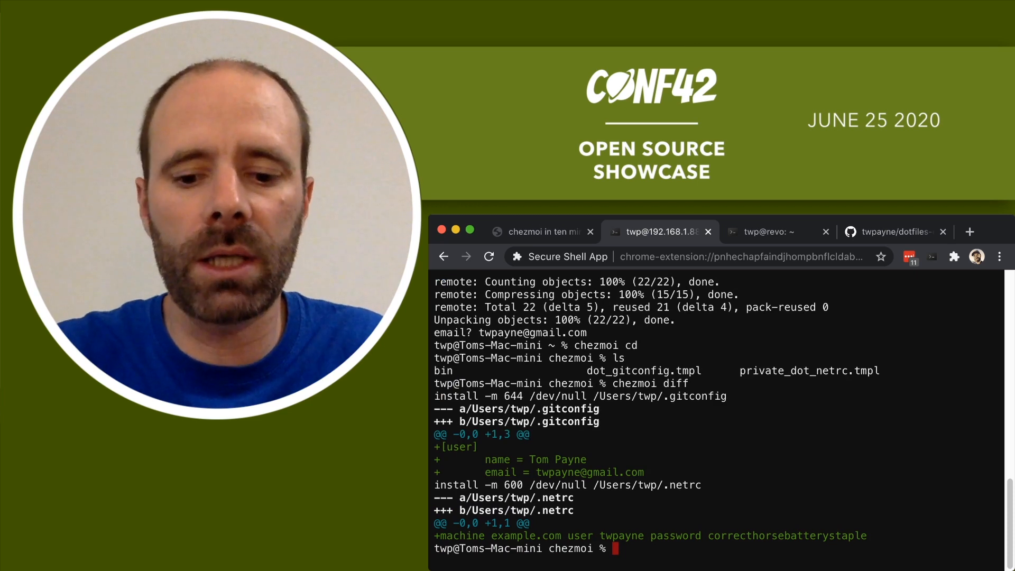
type("chezmoi apply")
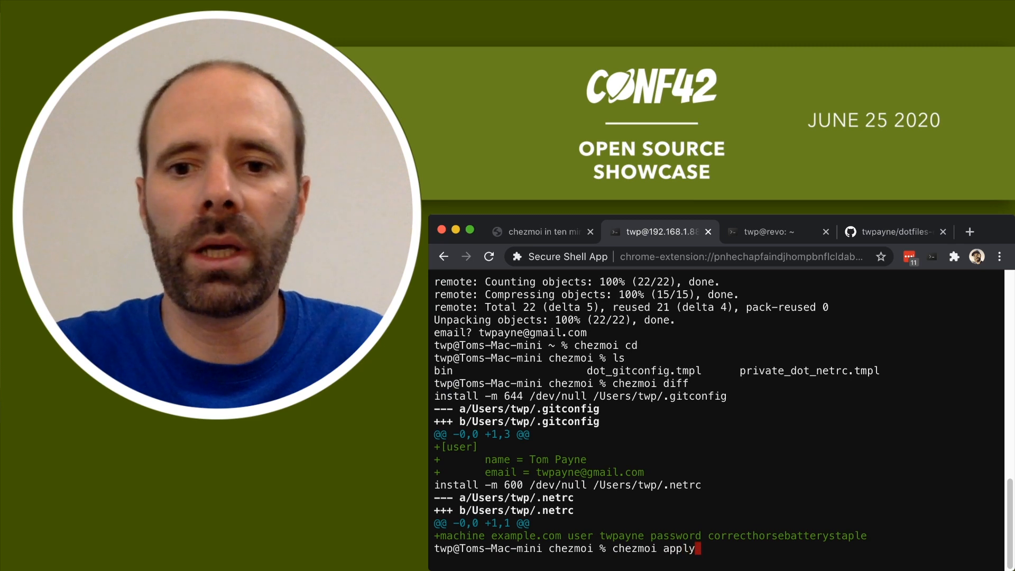
key("Return")
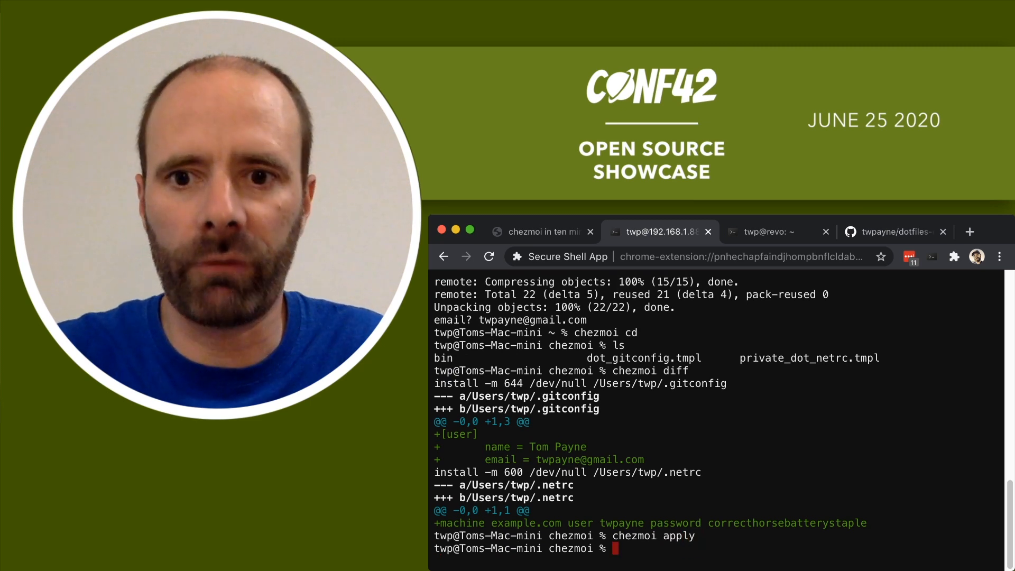
Step: Confirm chezmoi diff is empty and show ~/.gitconfig with the filled-in name and email
type("chezmoi diff")
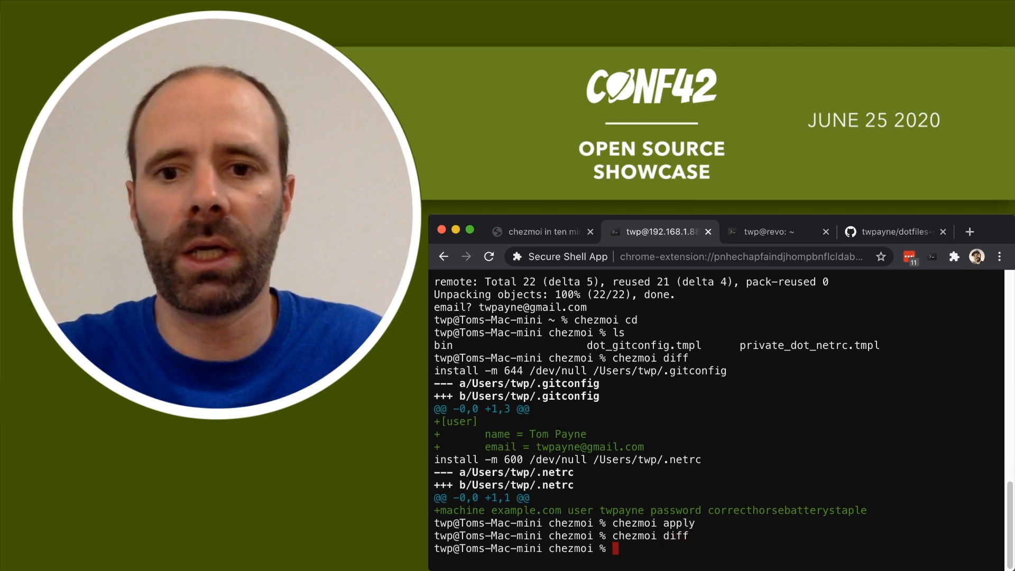
type("cat ~/.git")
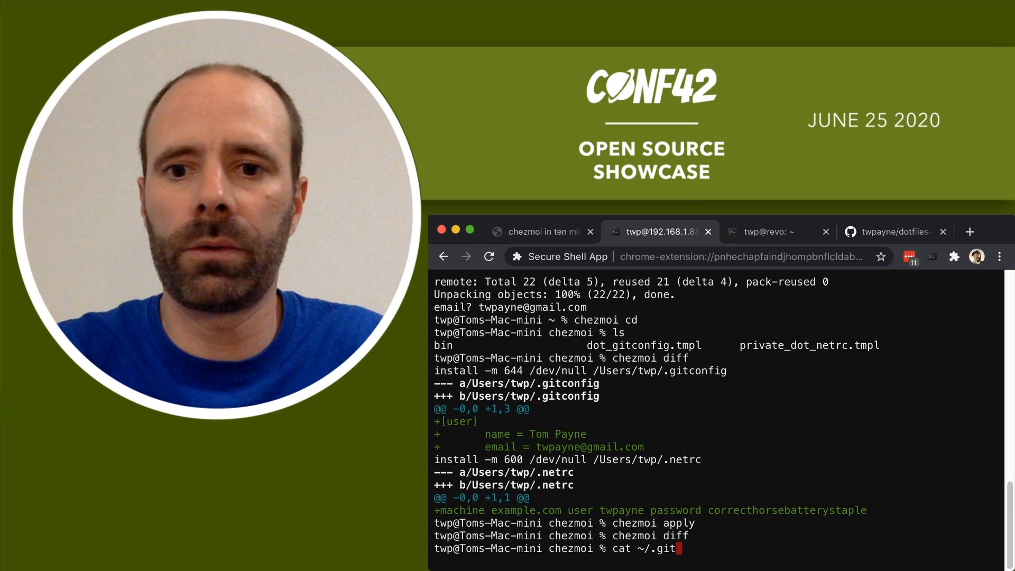
key("Return")
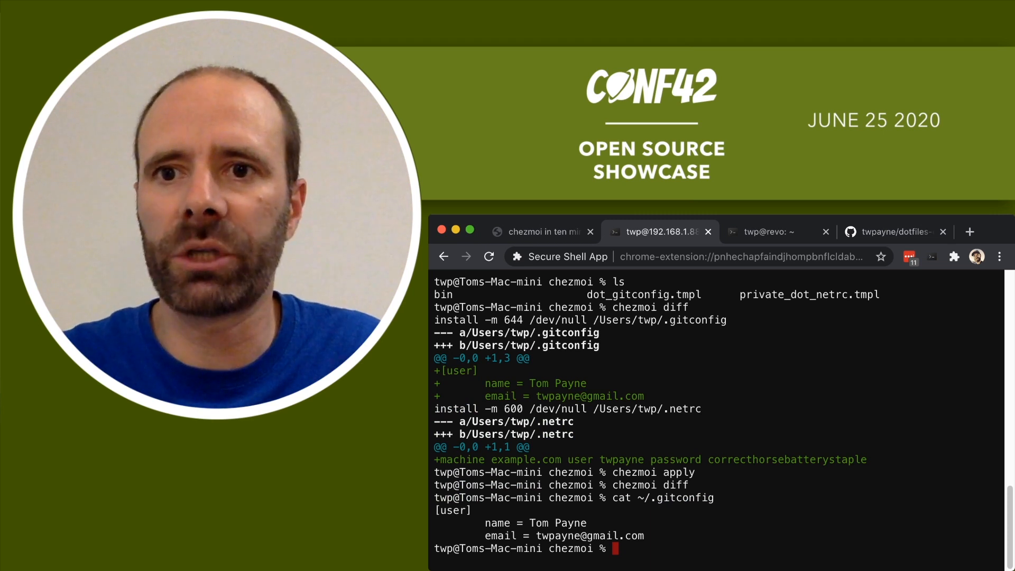
left_click(769, 231)
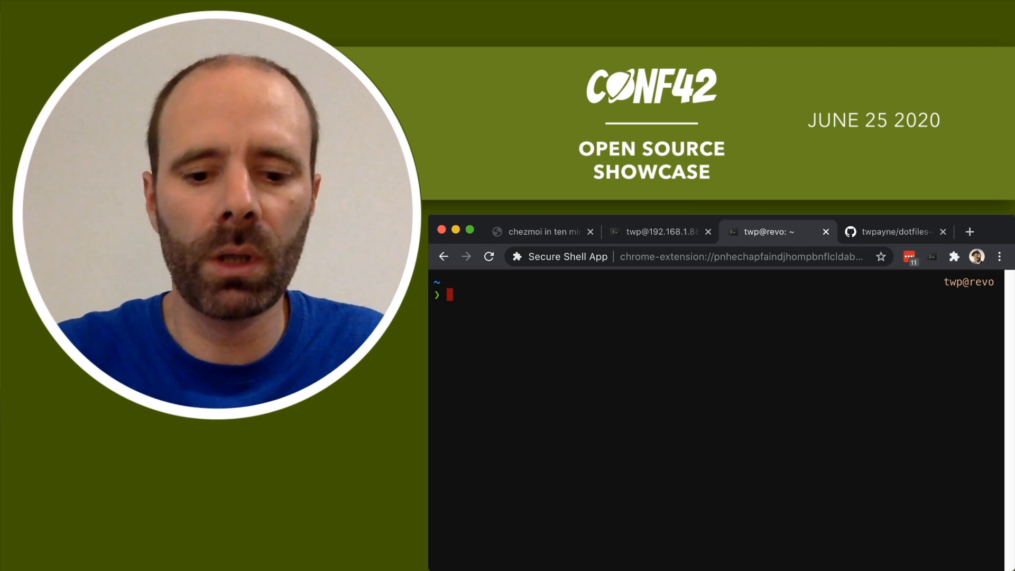
Step: Add ~/.tmux.conf to chezmoi on revo and check git status in the source directory
type("chezmoi")
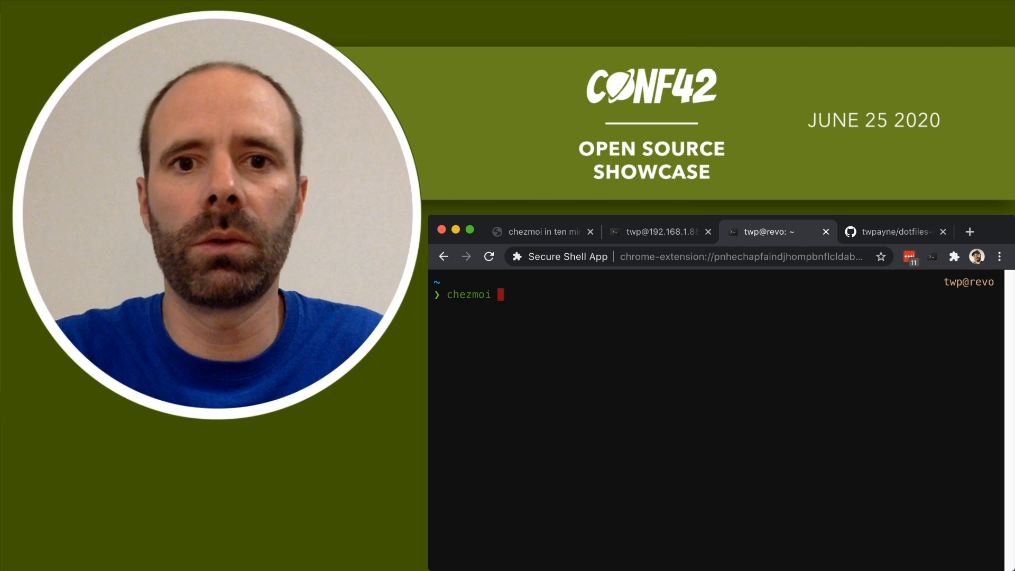
type("cat ~/.tmux.conf")
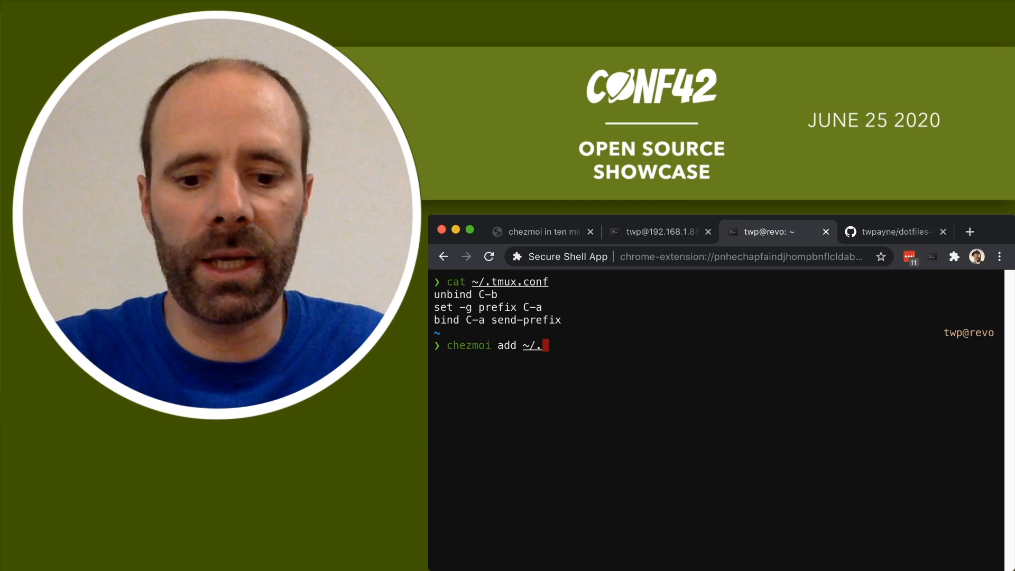
type("tmux.conf")
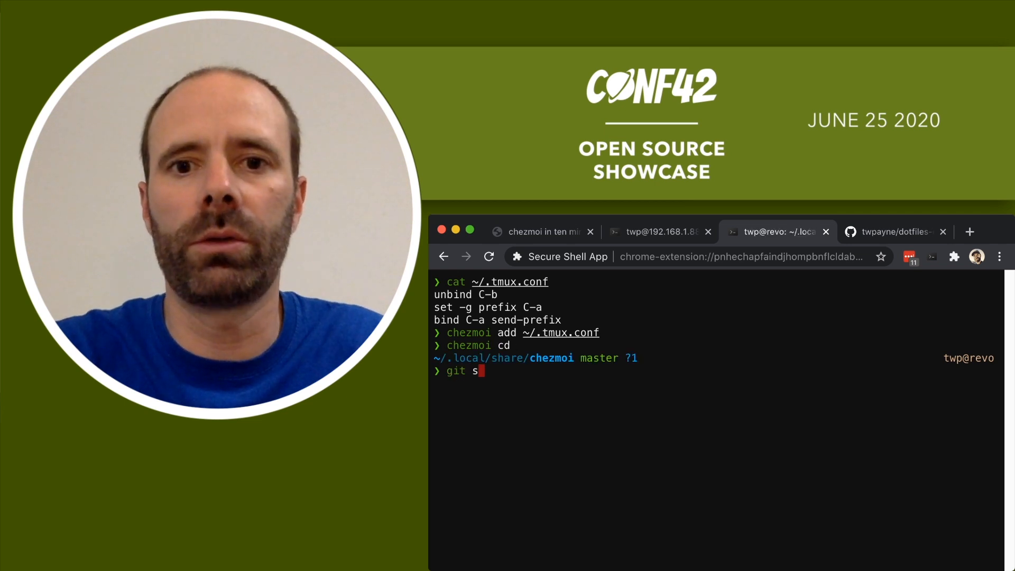
key("Return")
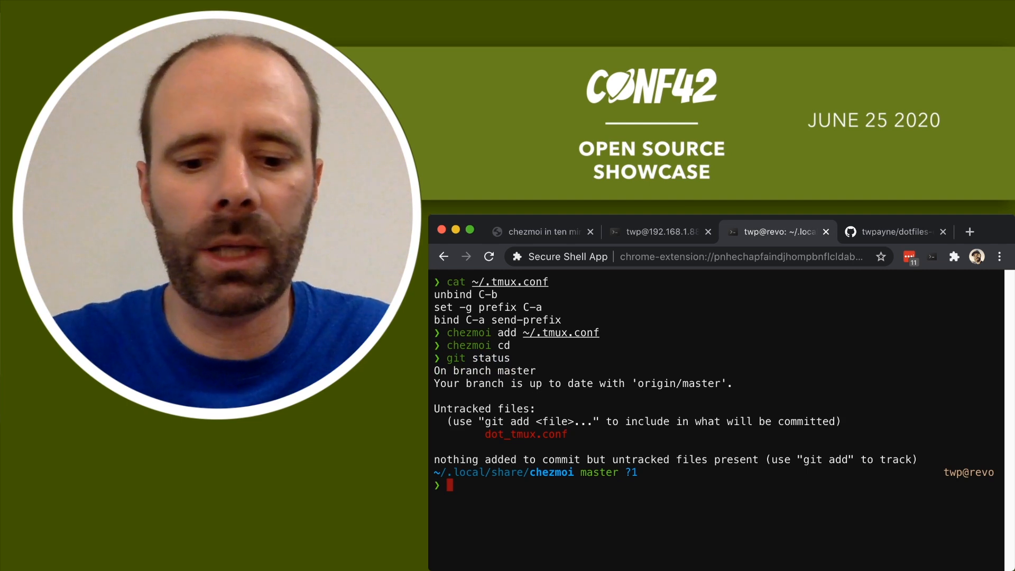
Step: Stage dot_tmux.conf, commit it with a tmux.conf message and push to GitHub
type("git add")
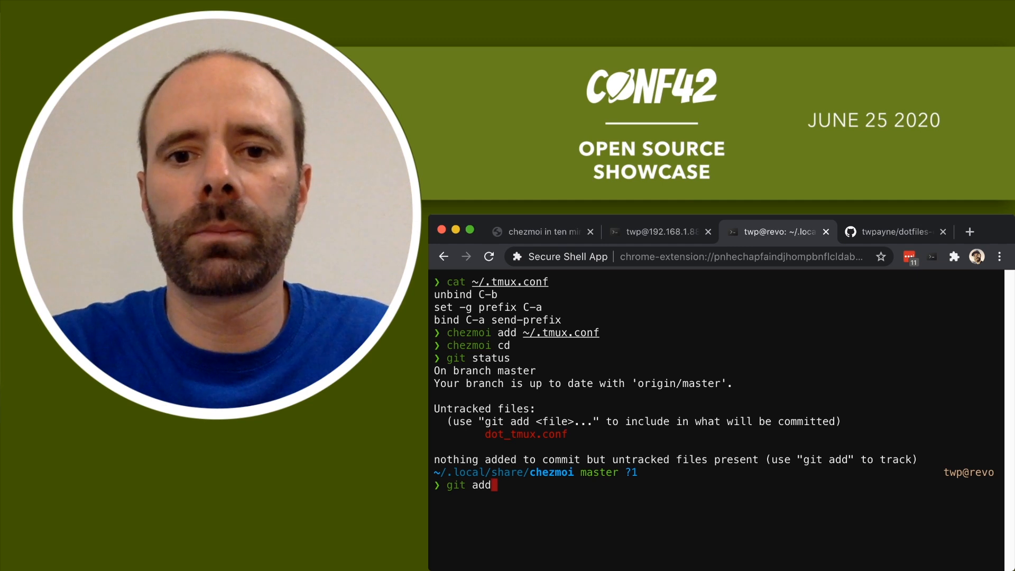
type("dot_tmux.conf")
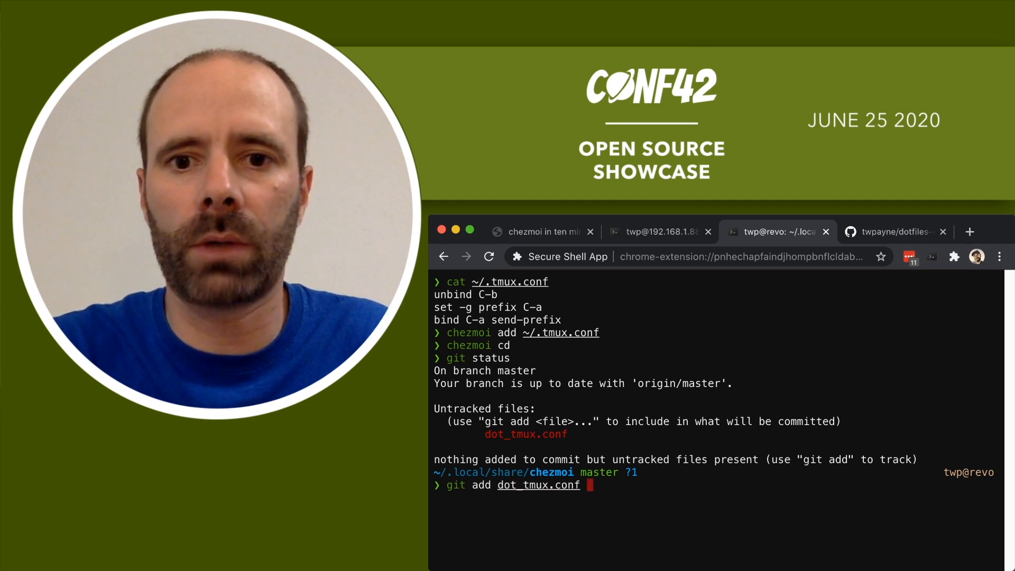
key("Return")
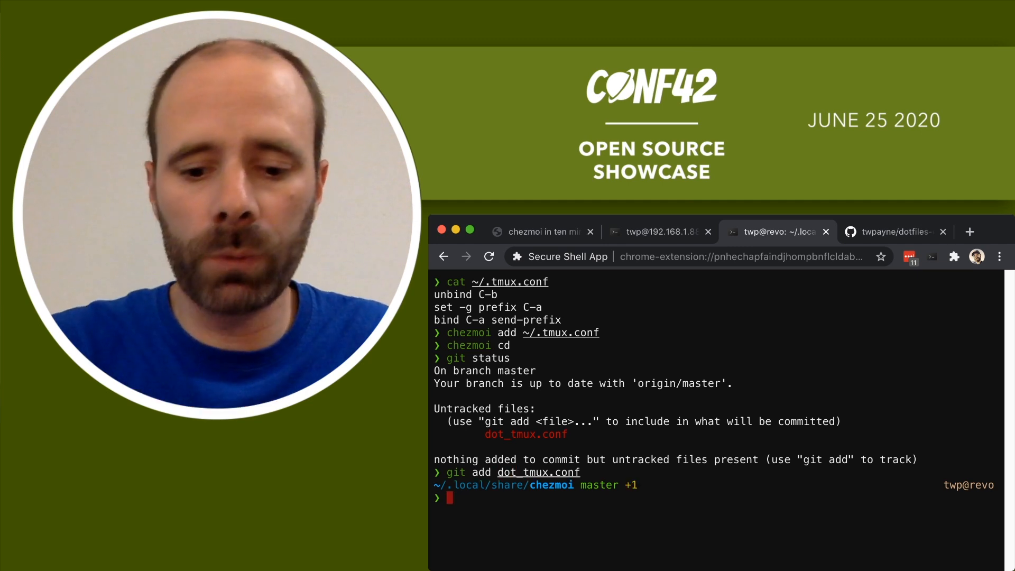
type("git commit")
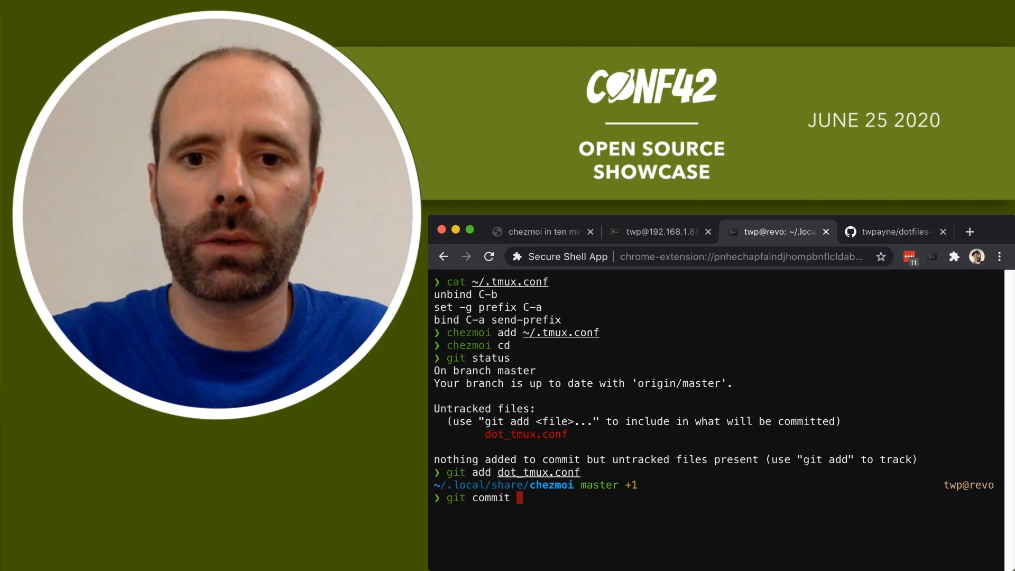
type("-m \"As")
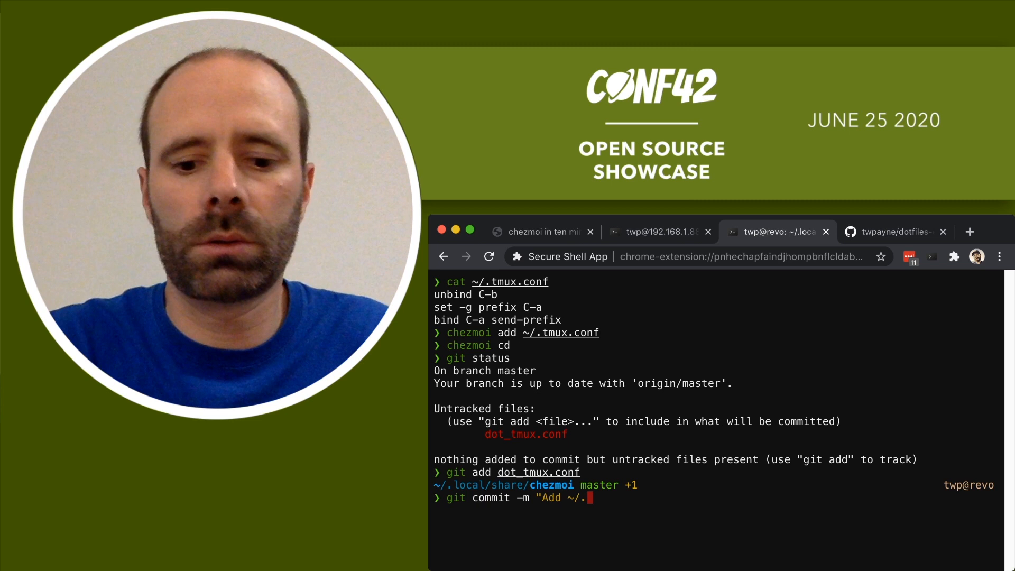
type("tmux.conf\"")
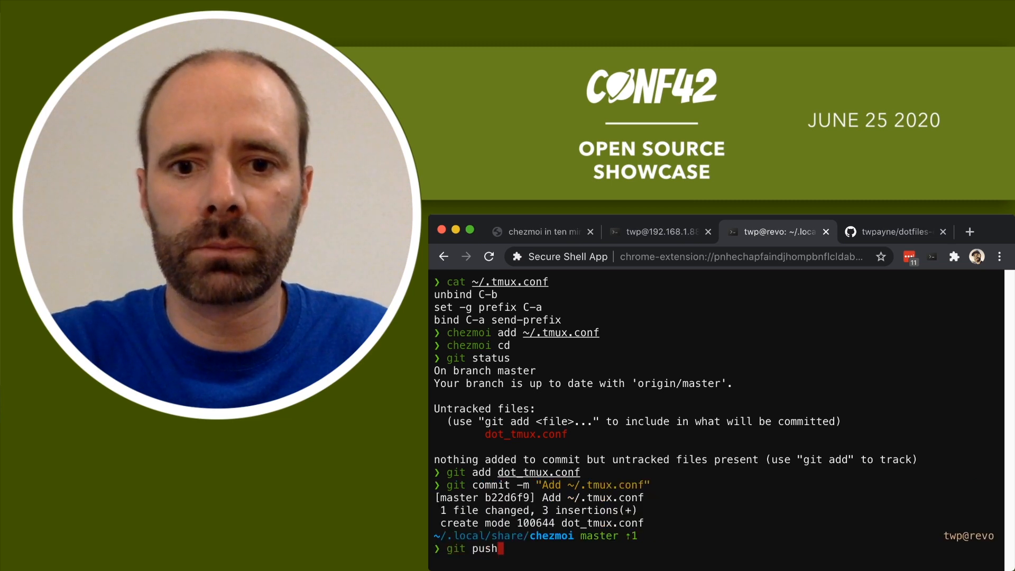
key("Return")
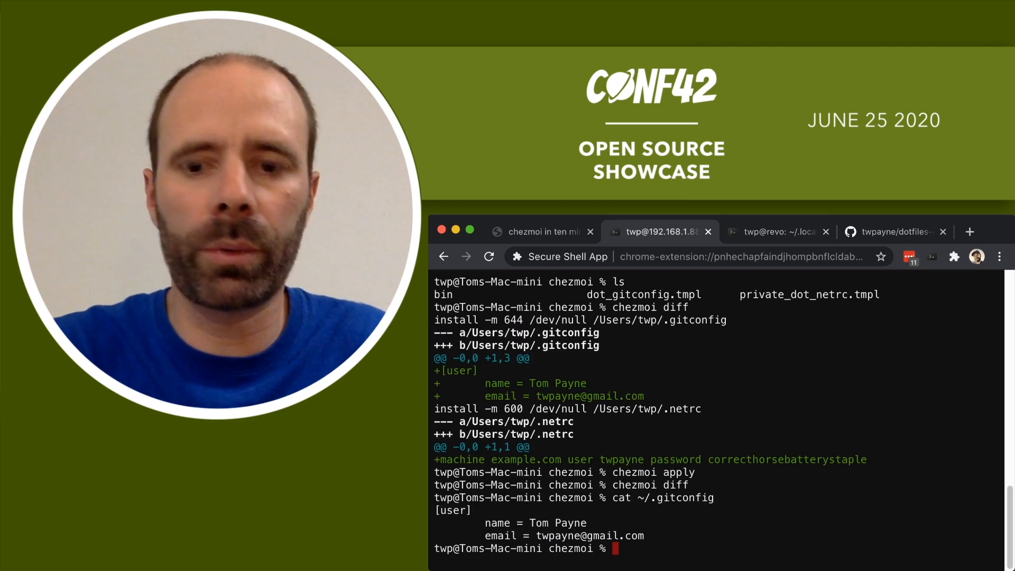
Step: Pull dot_tmux.conf onto the Mac with chezmoi update and confirm chezmoi diff is empty
type("chezmoi")
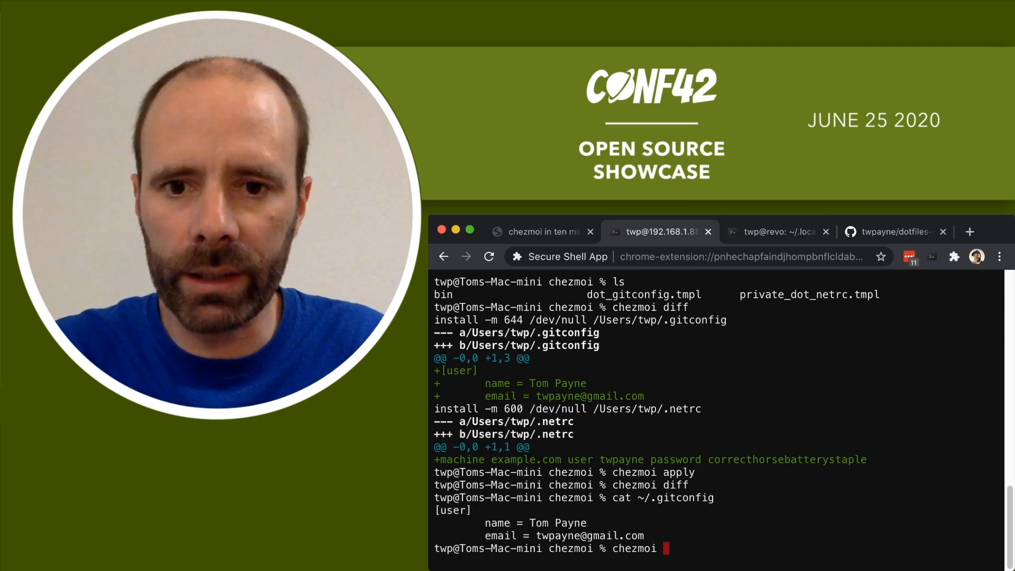
type("updat")
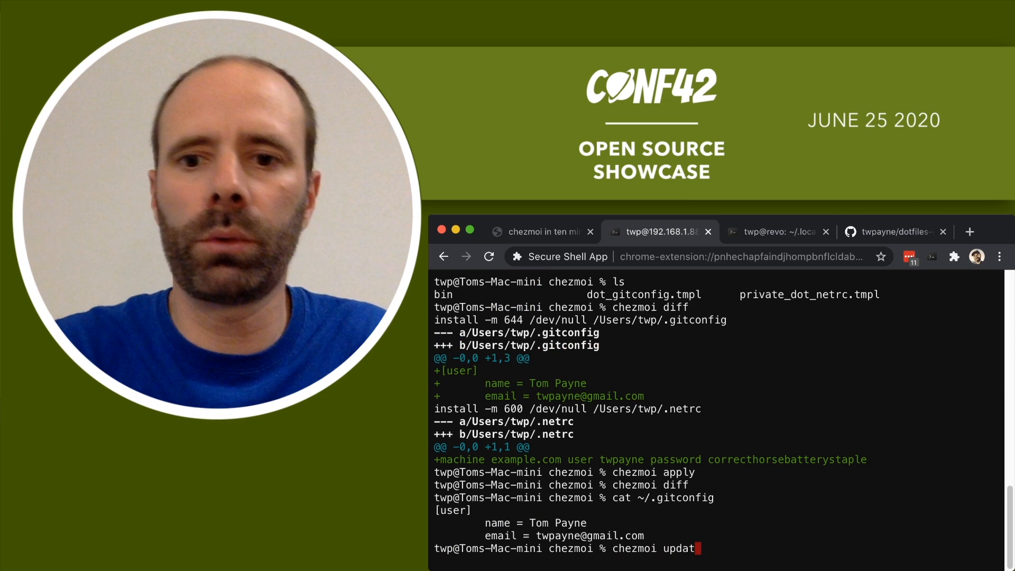
key("Return")
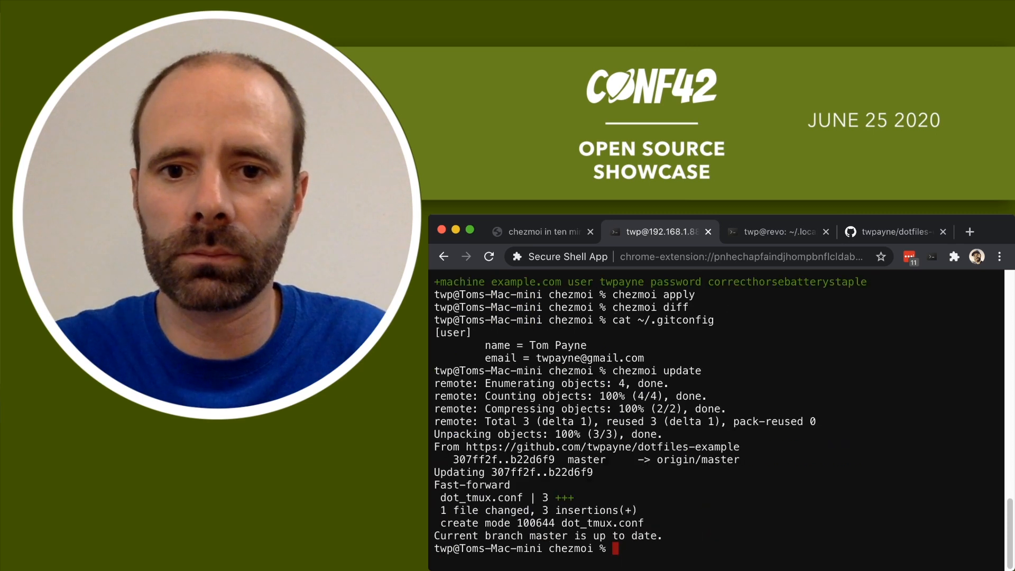
type("git diff")
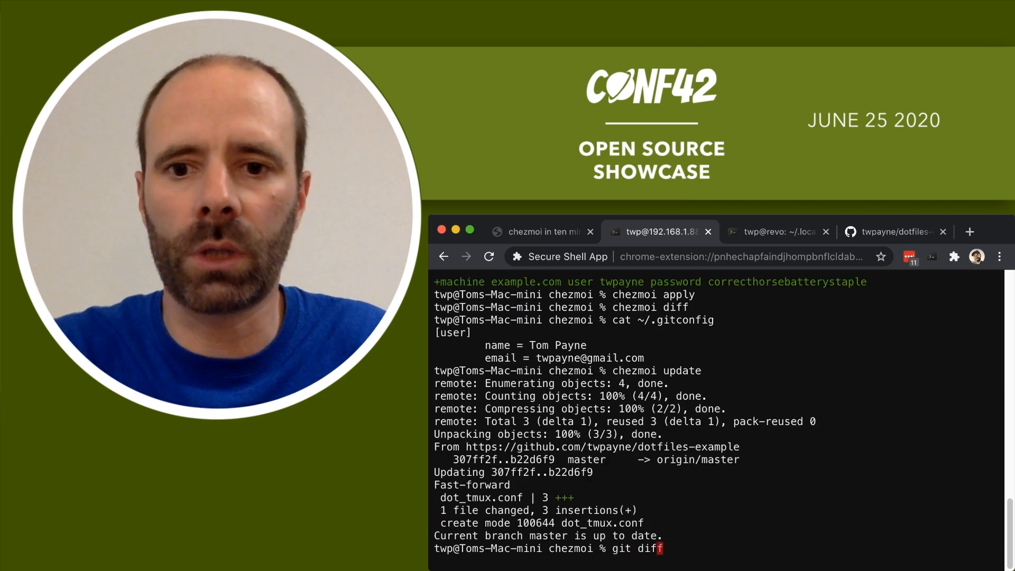
type("chezmoi di")
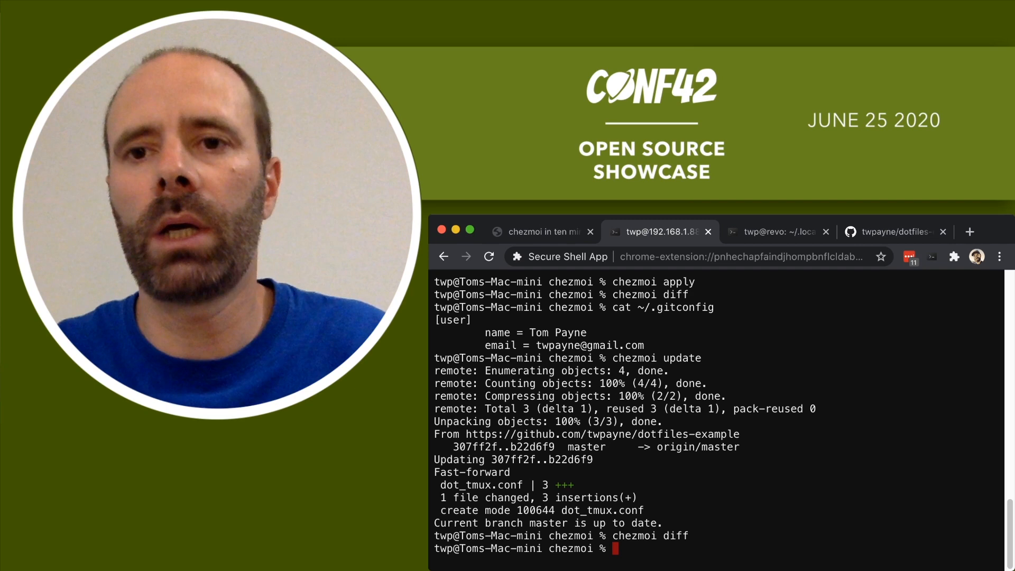
left_click(777, 232)
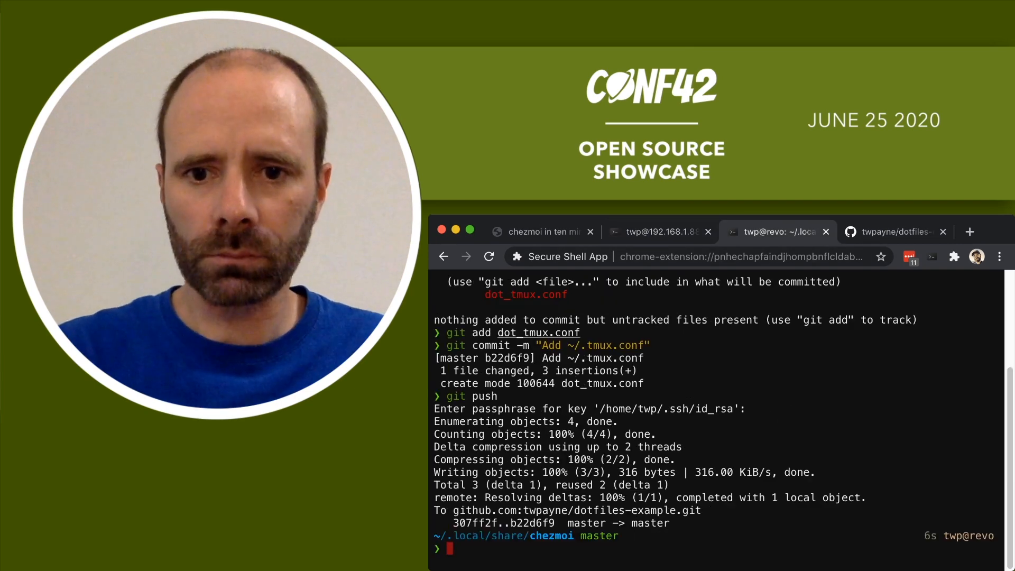
Step: List the details of the generated ~/.gitconfig on revo
type("ls -1")
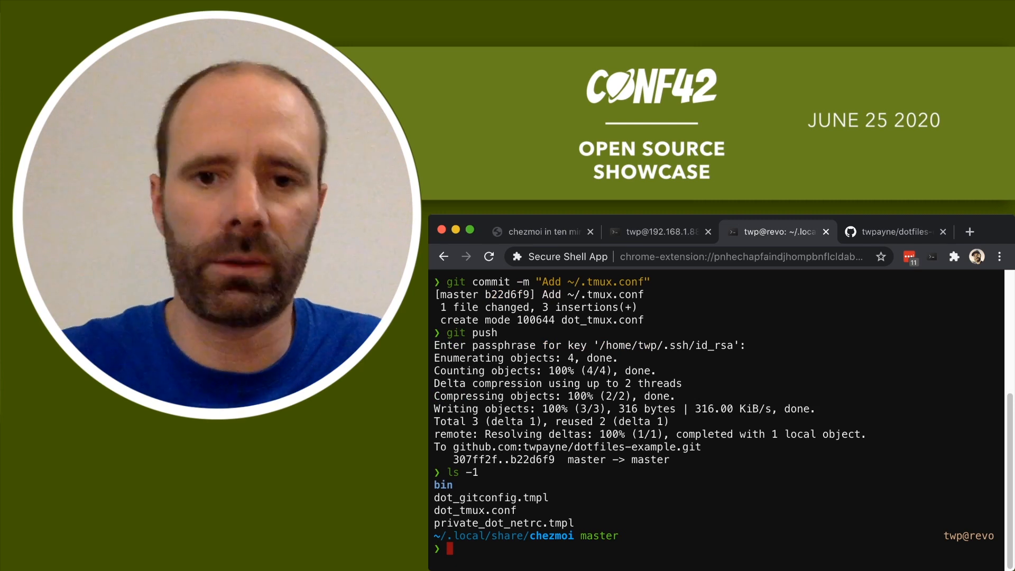
double_click(489, 497)
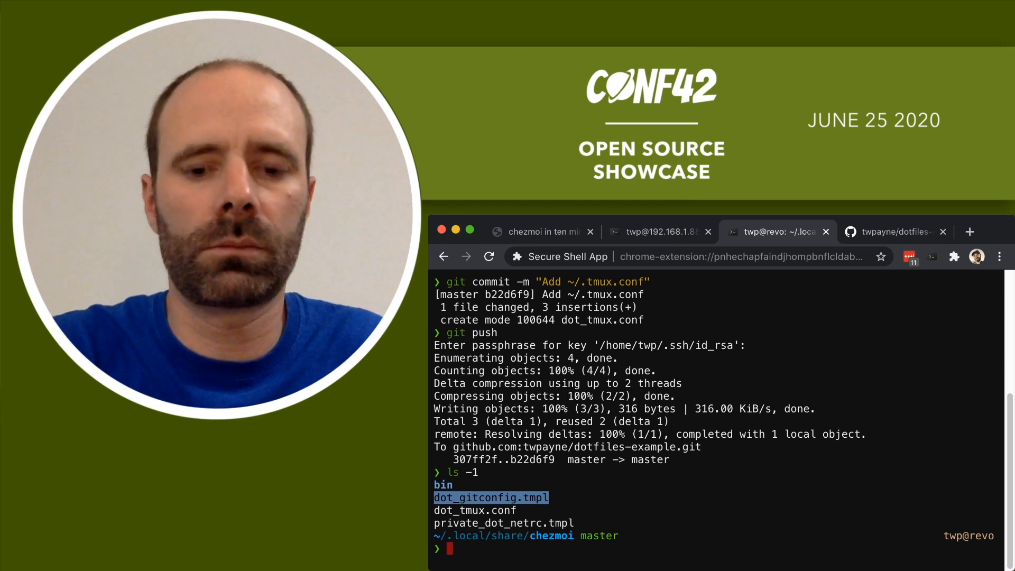
type("ls -l ~/")
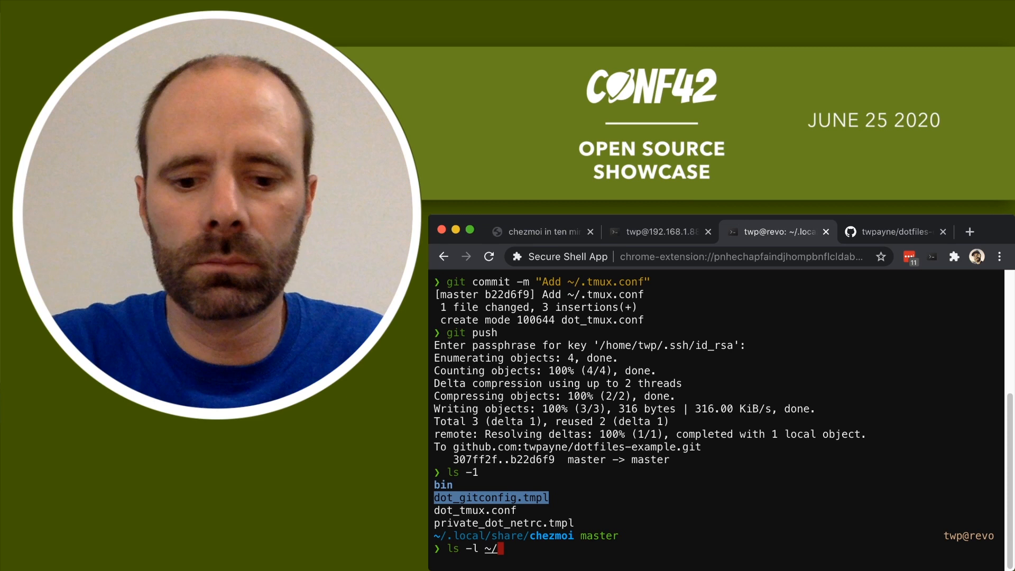
type(".gitc")
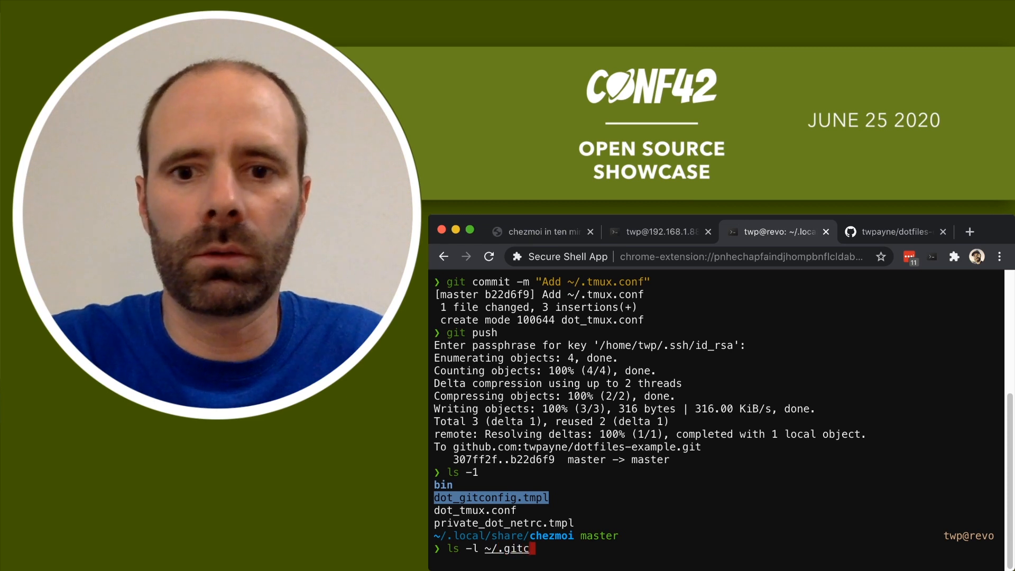
key("Return")
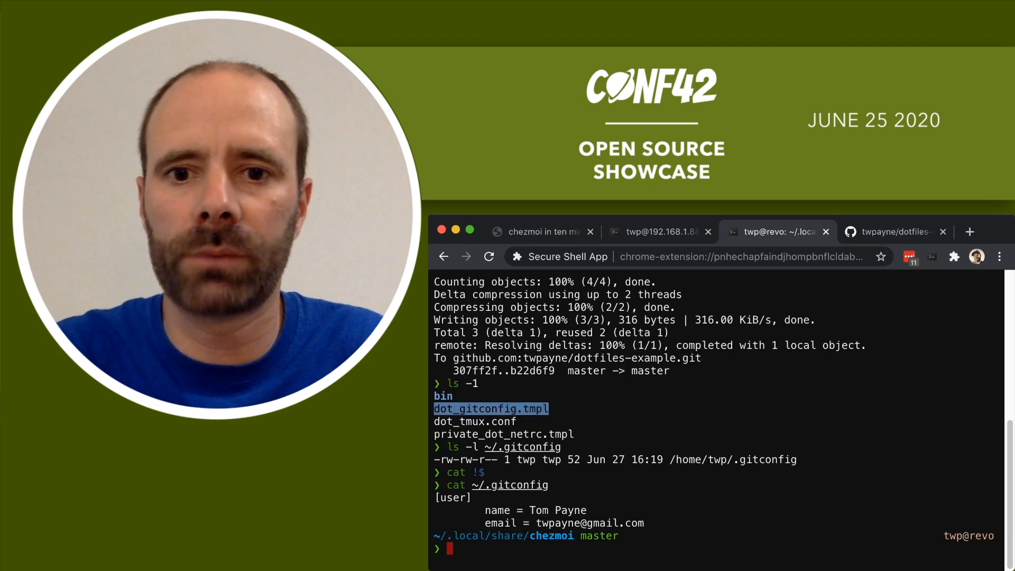
Step: Show dot_gitconfig.tmpl with its {{ .email }} placeholder line
type("cat")
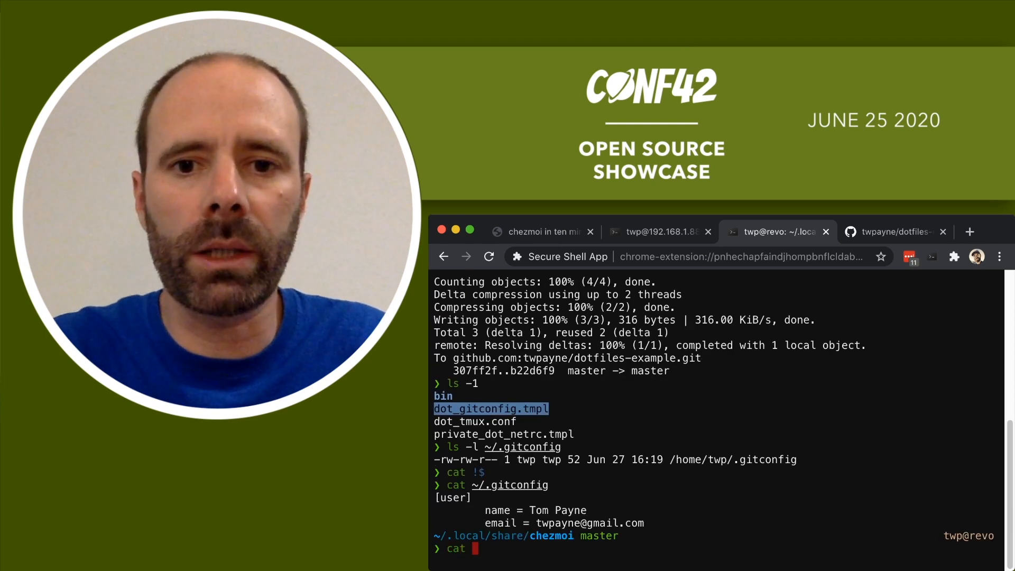
type("dot_gitconfig.tmpl")
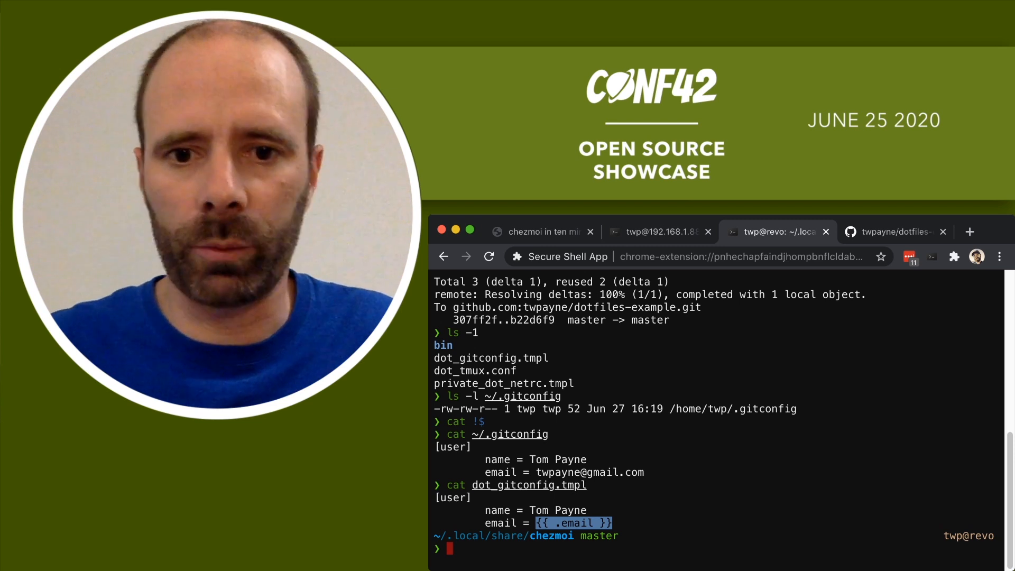
Step: Print chezmoi data showing amd64, hostname revo, Linux, Ubuntu 20.04 and the email field
type("ch")
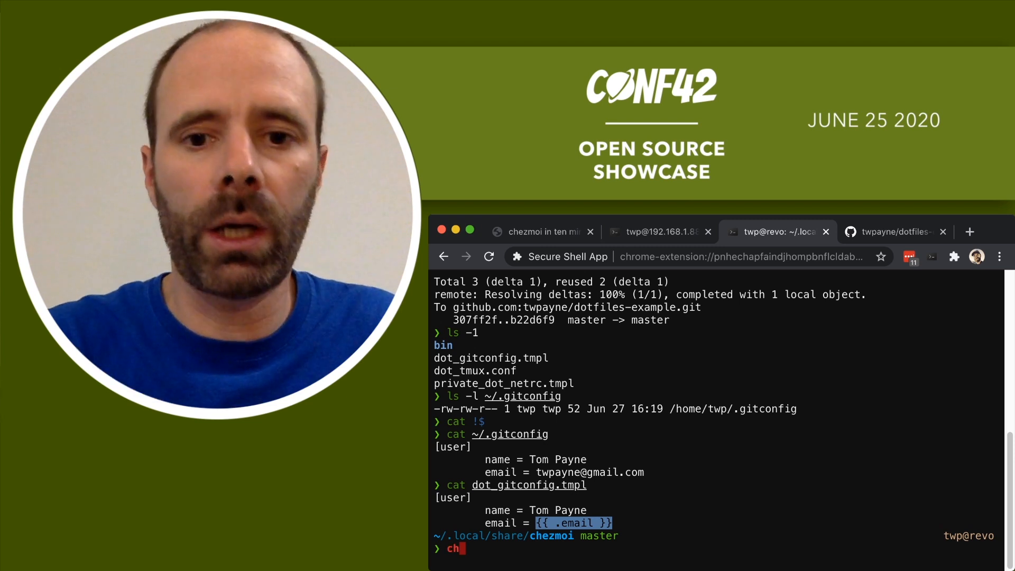
type("ezmoi")
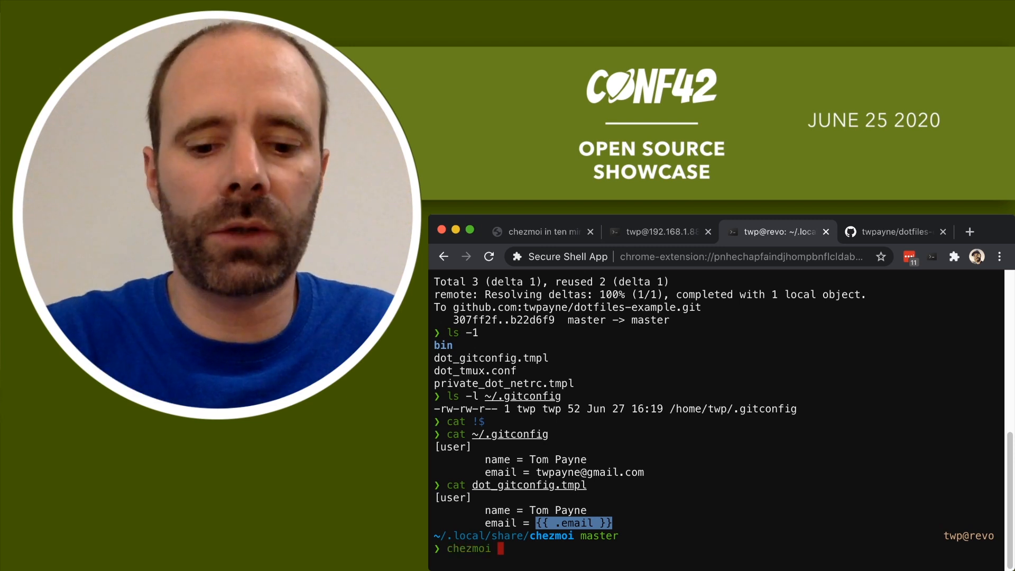
key("Return")
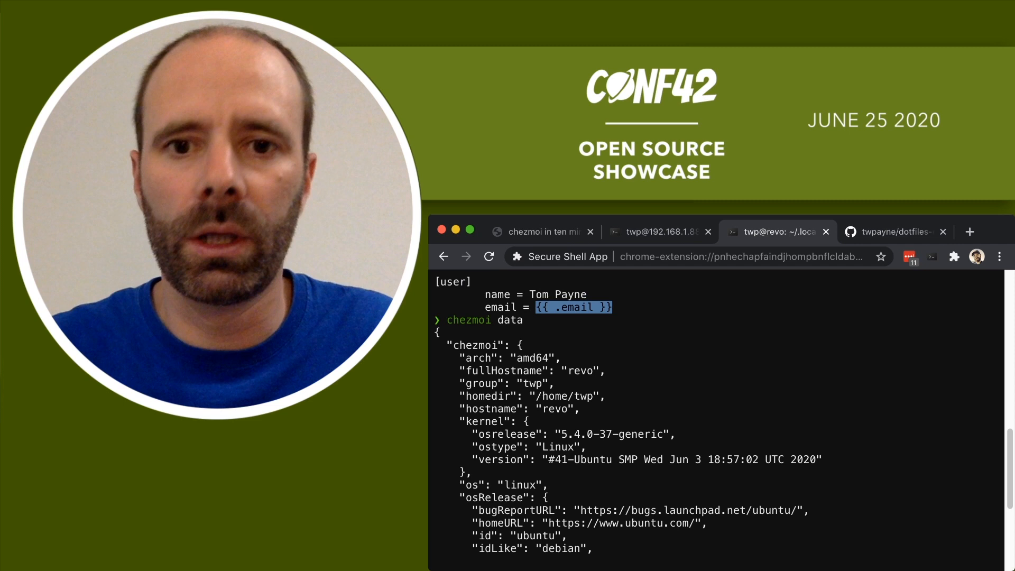
double_click(504, 370)
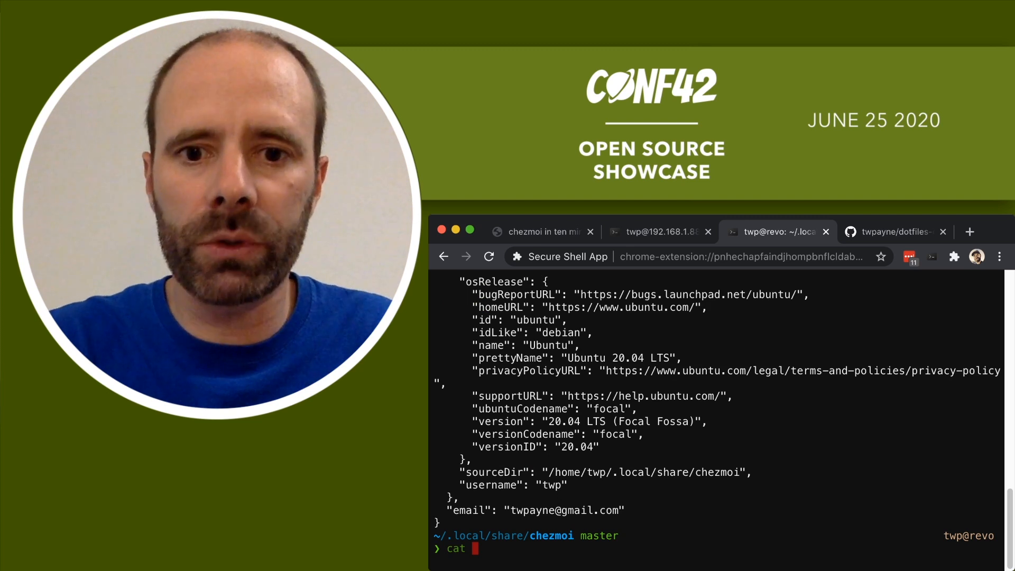
key("ctrl+c")
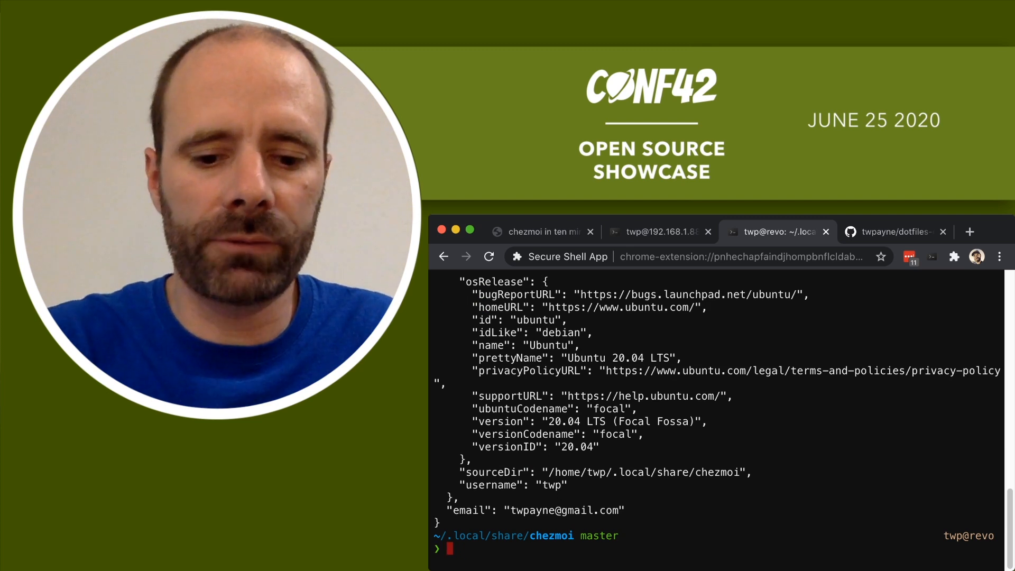
Step: Show ~/.netrc with its plaintext password and confirm it has owner-only permissions
type("cat ~/.netrc")
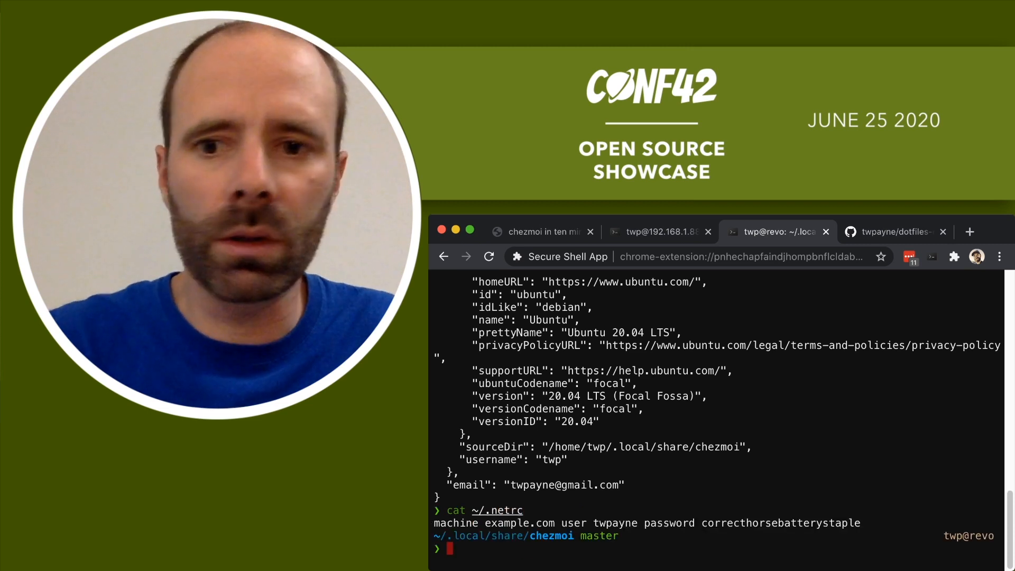
double_click(780, 522)
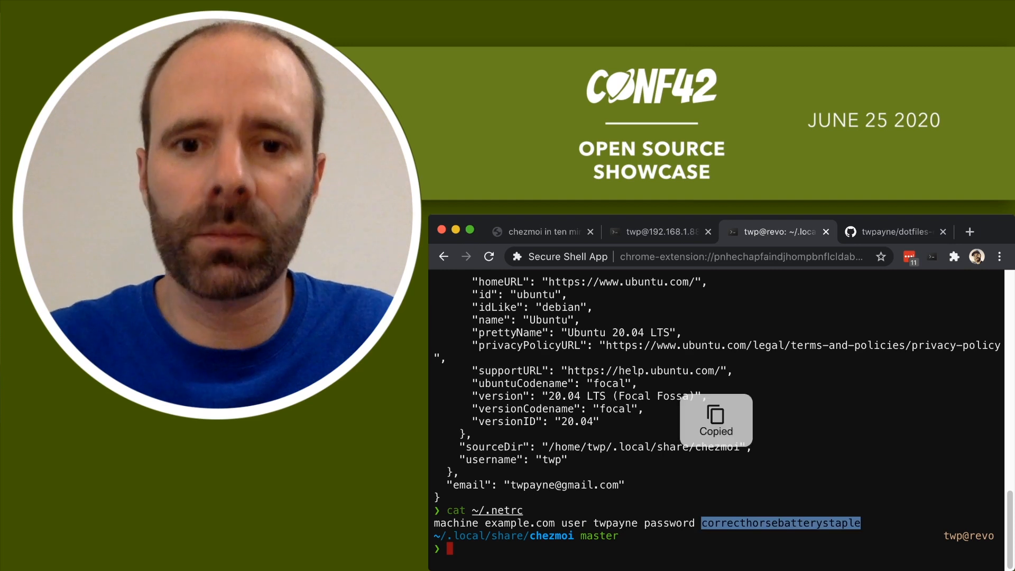
type("ls")
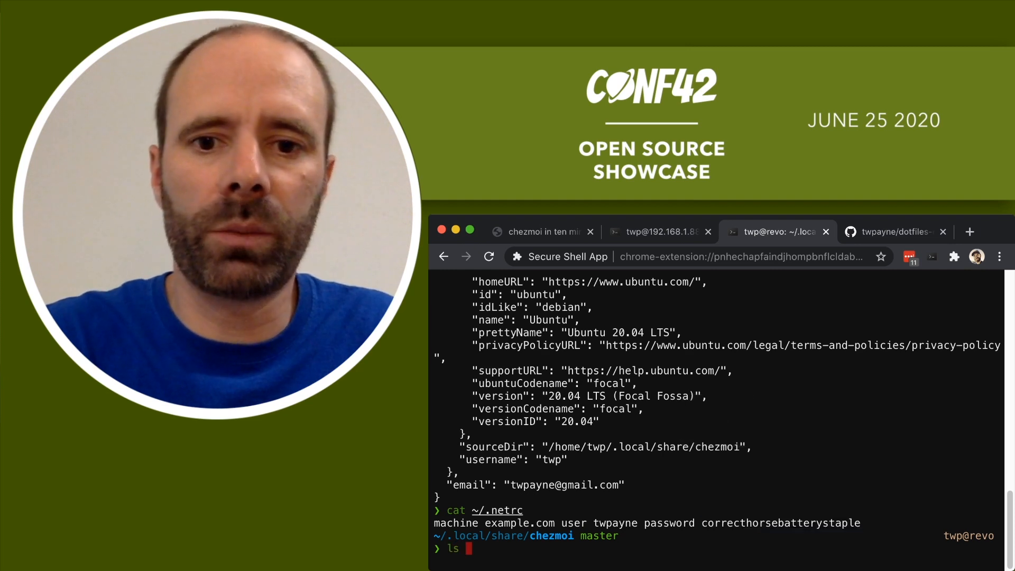
type("-l ~/.netr")
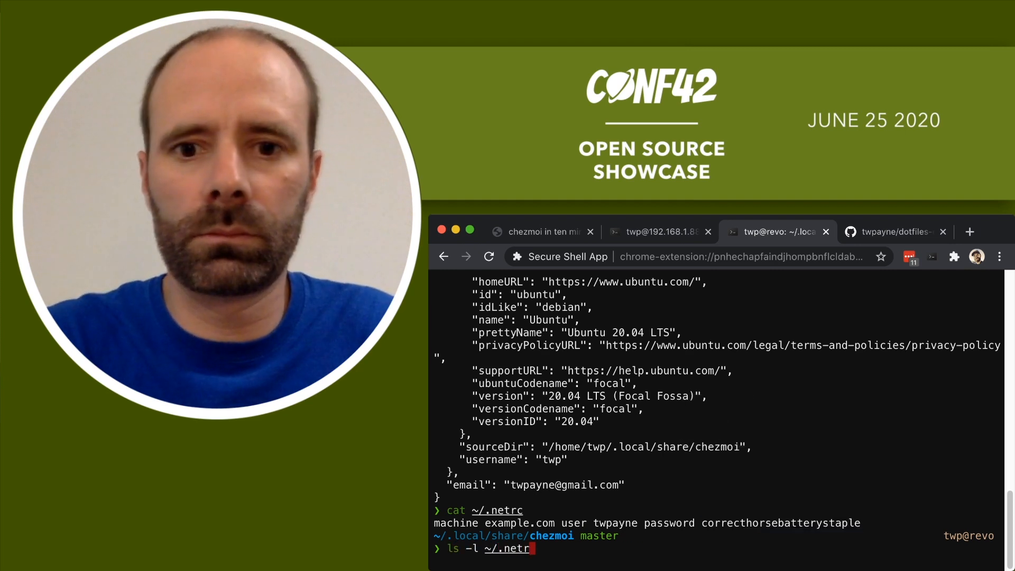
key("Return")
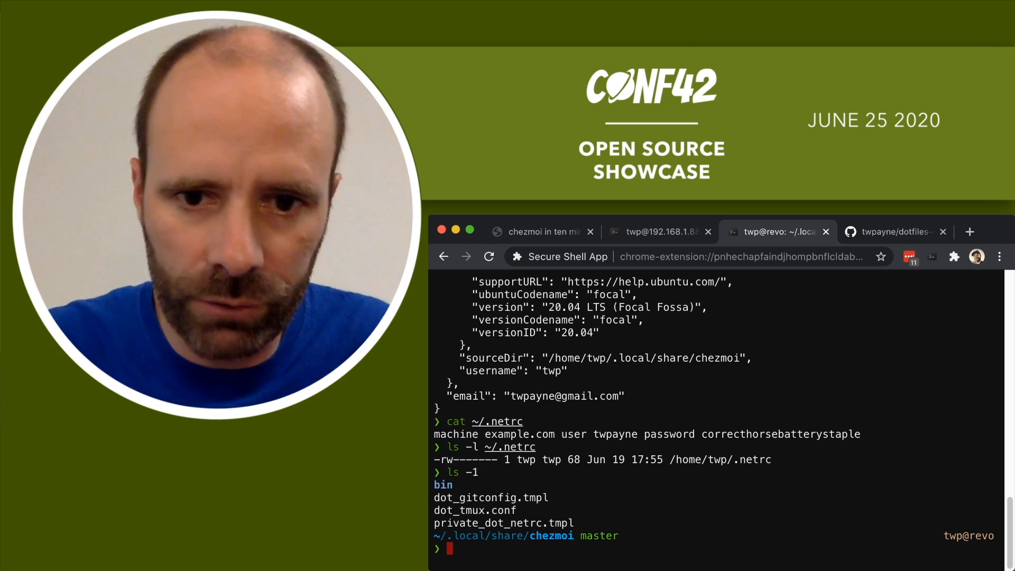
double_click(454, 522)
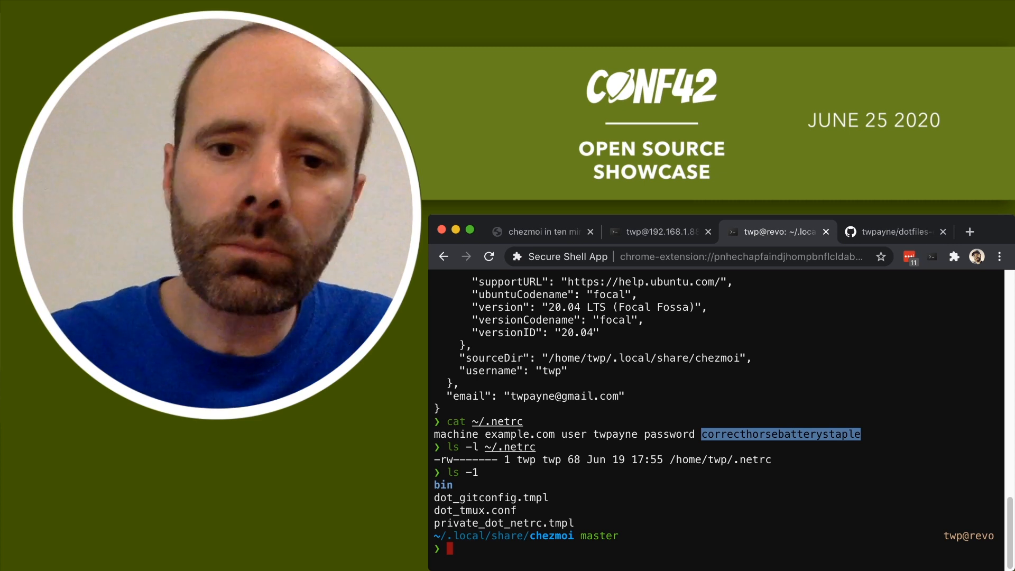
Step: Show private_dot_netrc.tmpl using a secret lookup for the password, then return to the slide deck
type("cat")
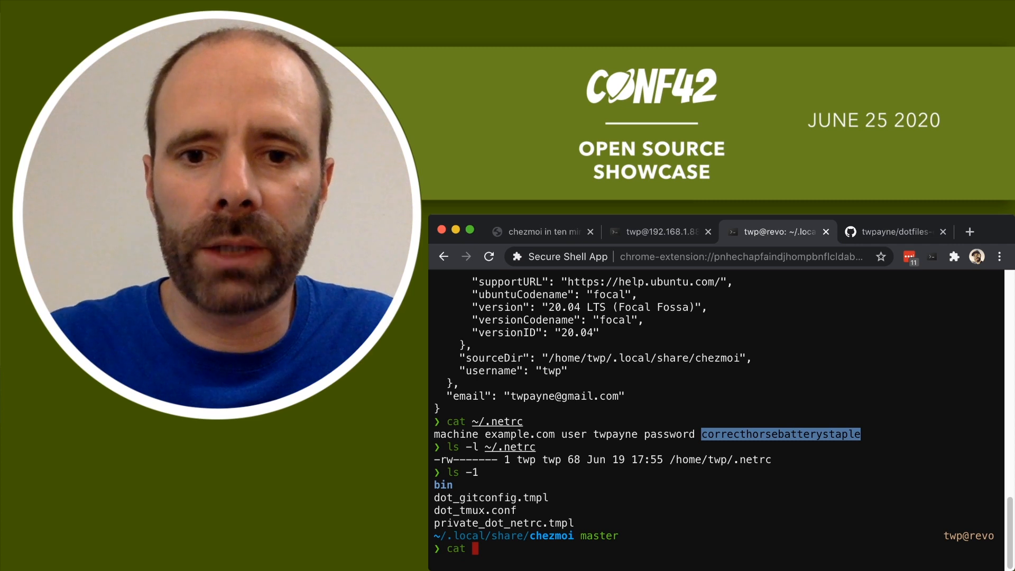
type("private_dot_netrc.tmpl")
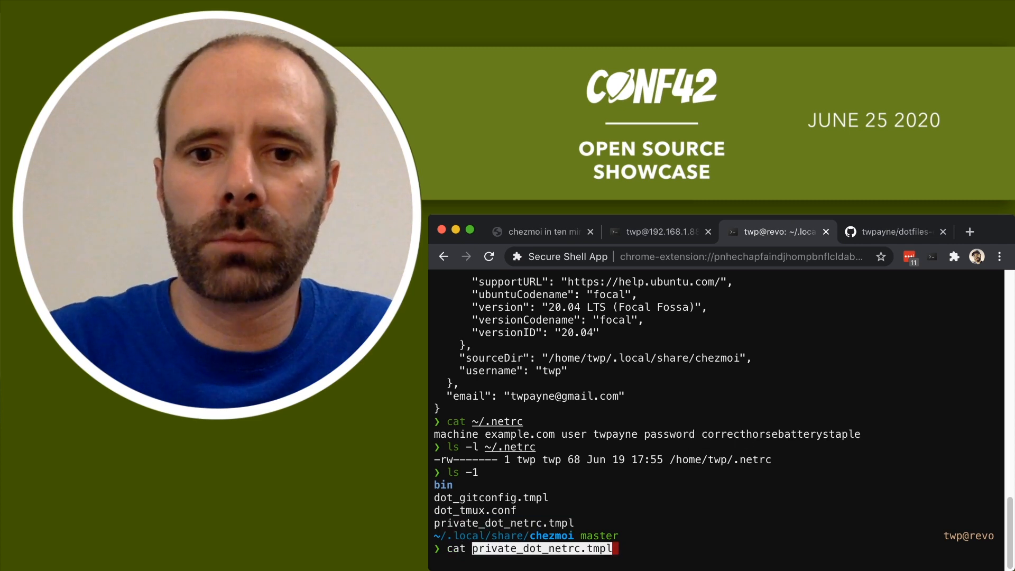
key("Return")
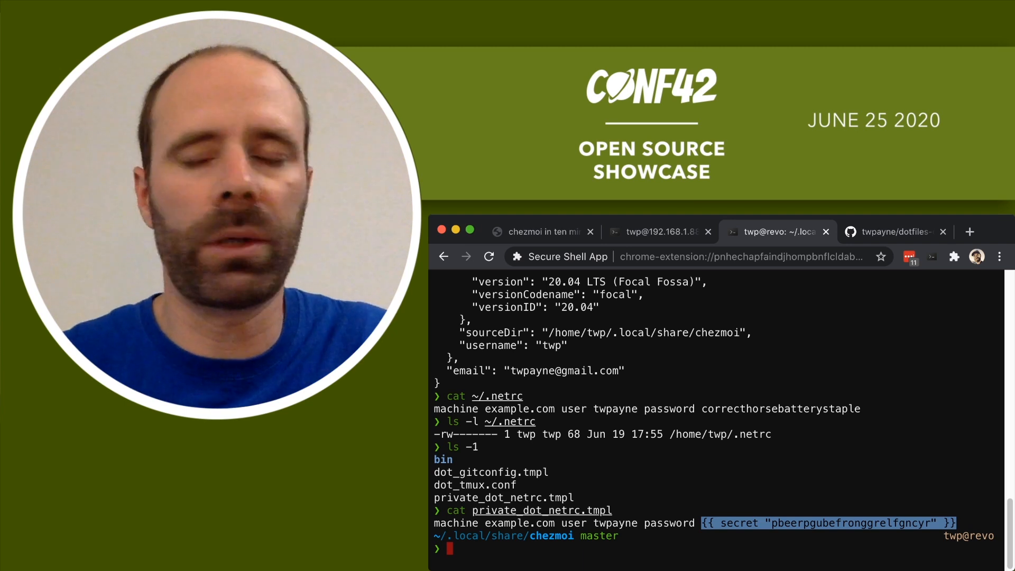
left_click(540, 232)
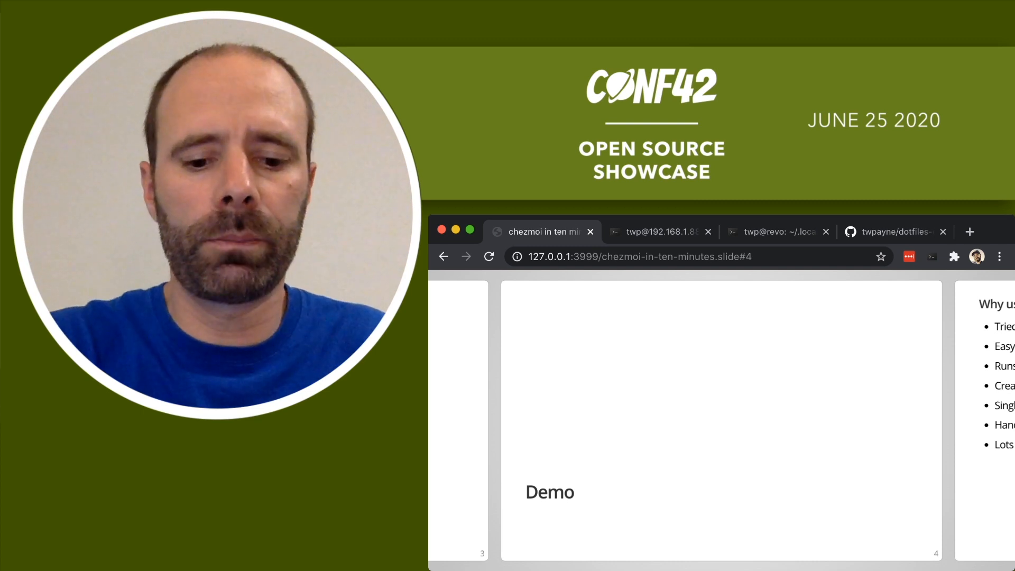
Step: Load chezmoi.io in a new tab and advance the deck to the "Why use chezmoi?" slide
left_click(969, 231)
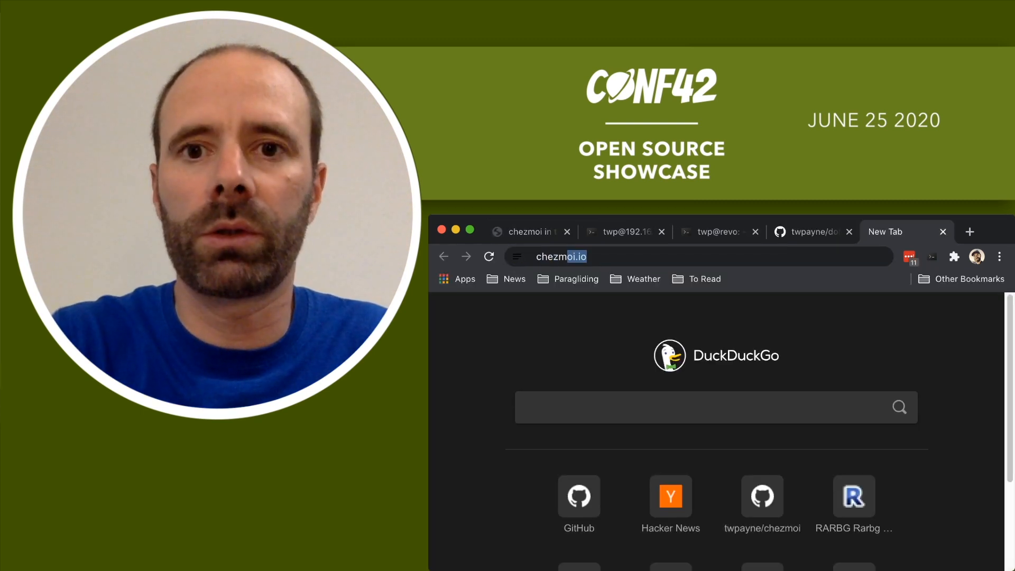
key("Return")
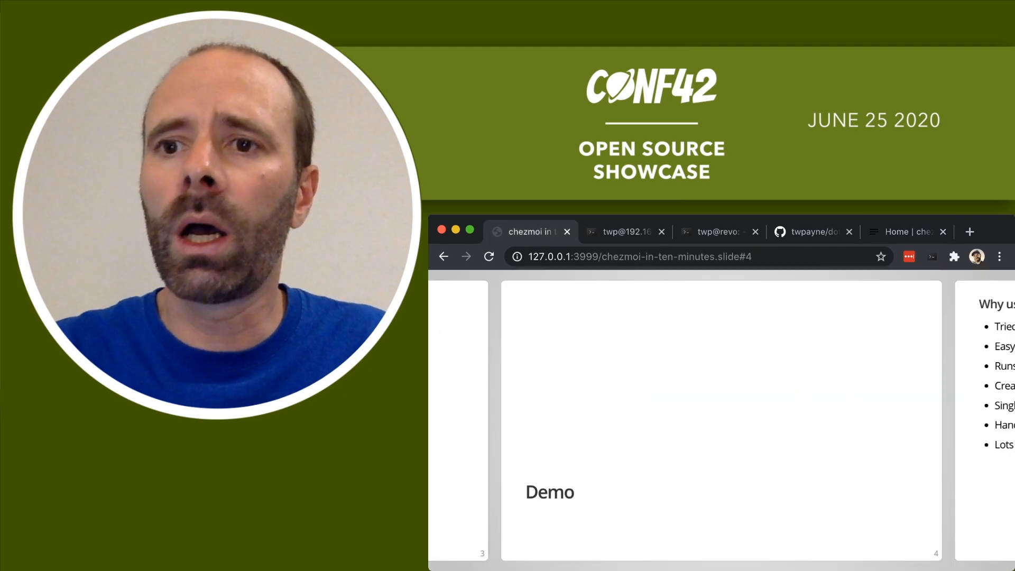
key("right")
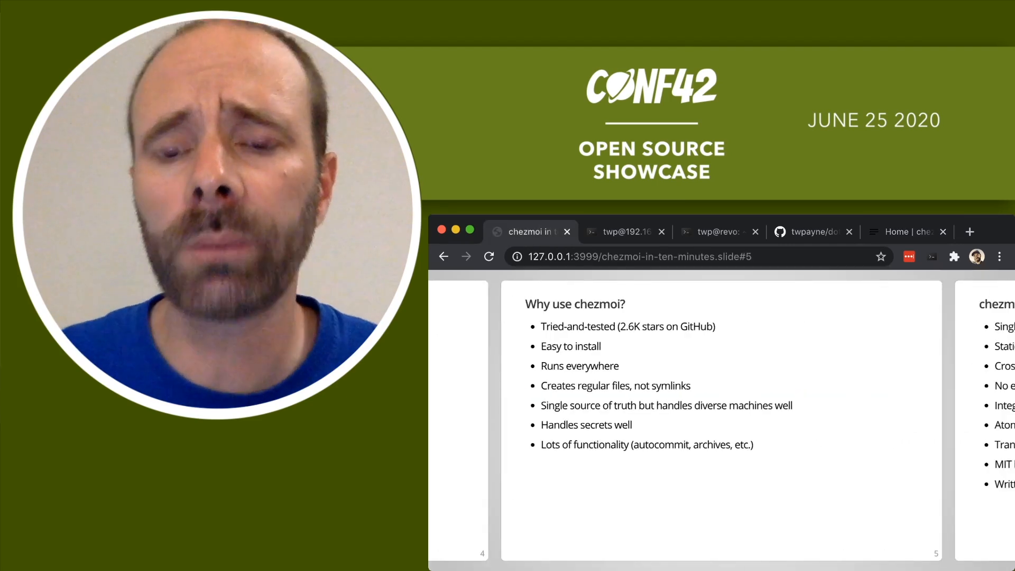